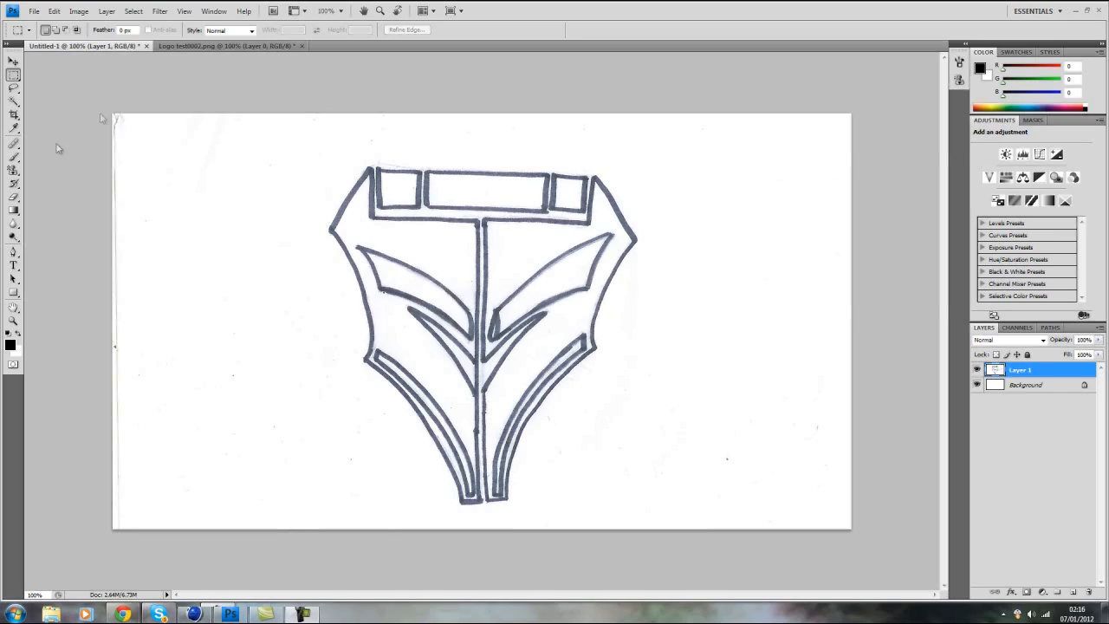
mouse_move(39, 256)
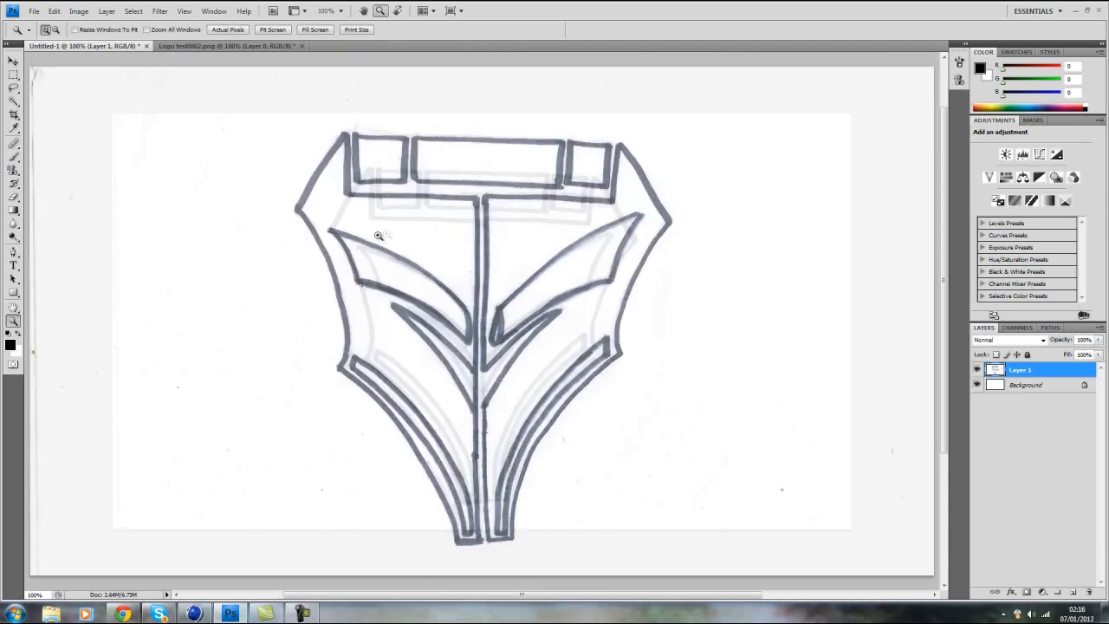
Step: Zoom in on the top of the shield sketch and start a new layer above it
click(379, 235)
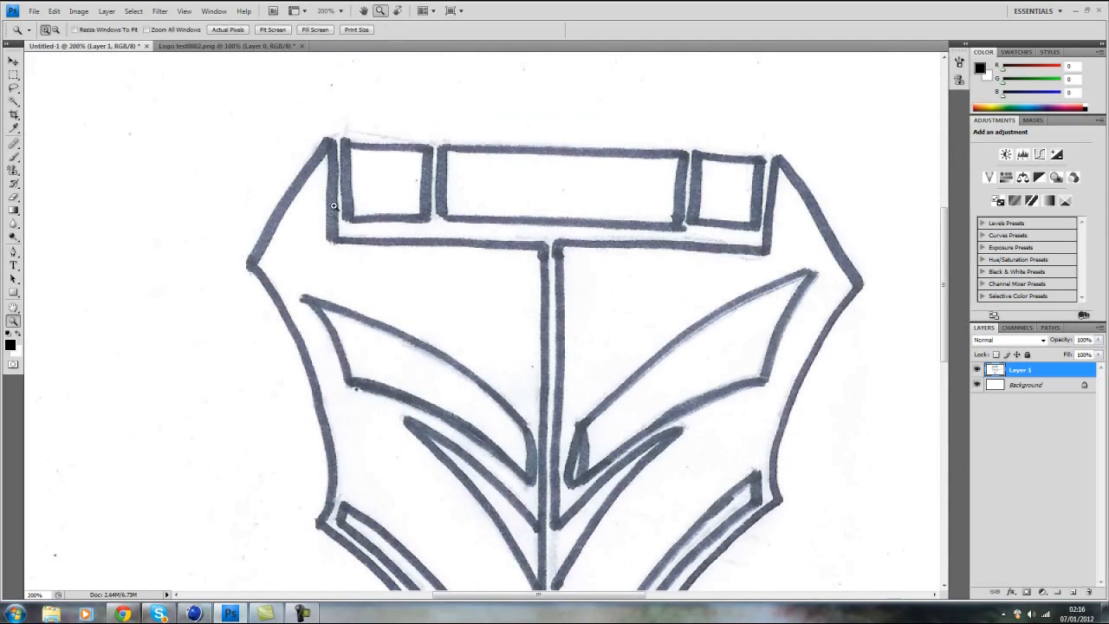
click(107, 11)
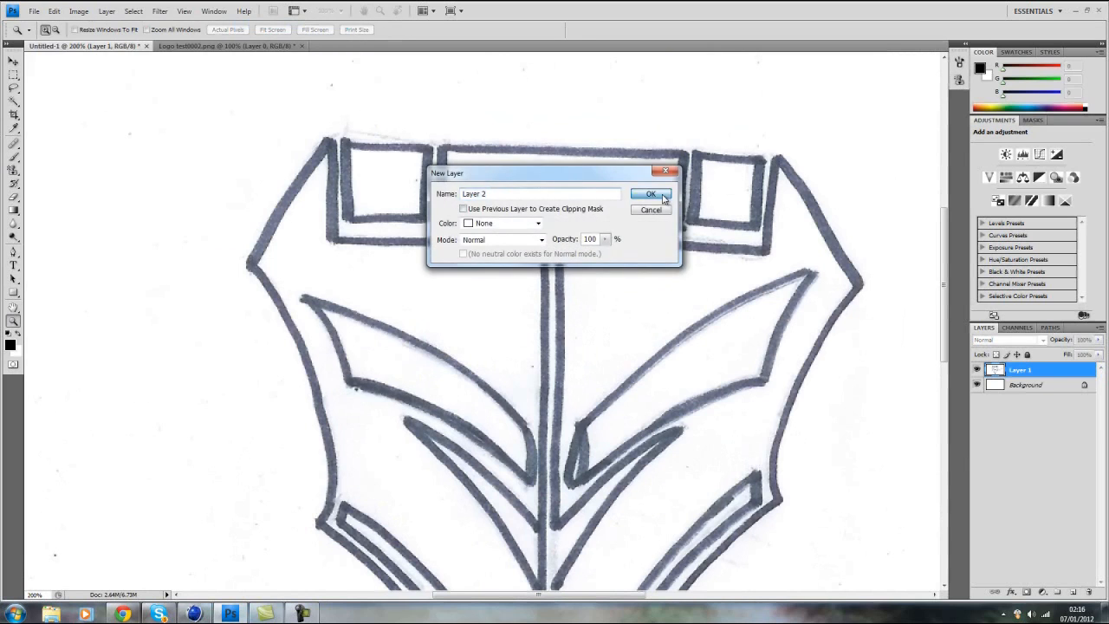
Step: Create Layer 2 and trace the right half of the shield with Pen tool anchor points
click(650, 193)
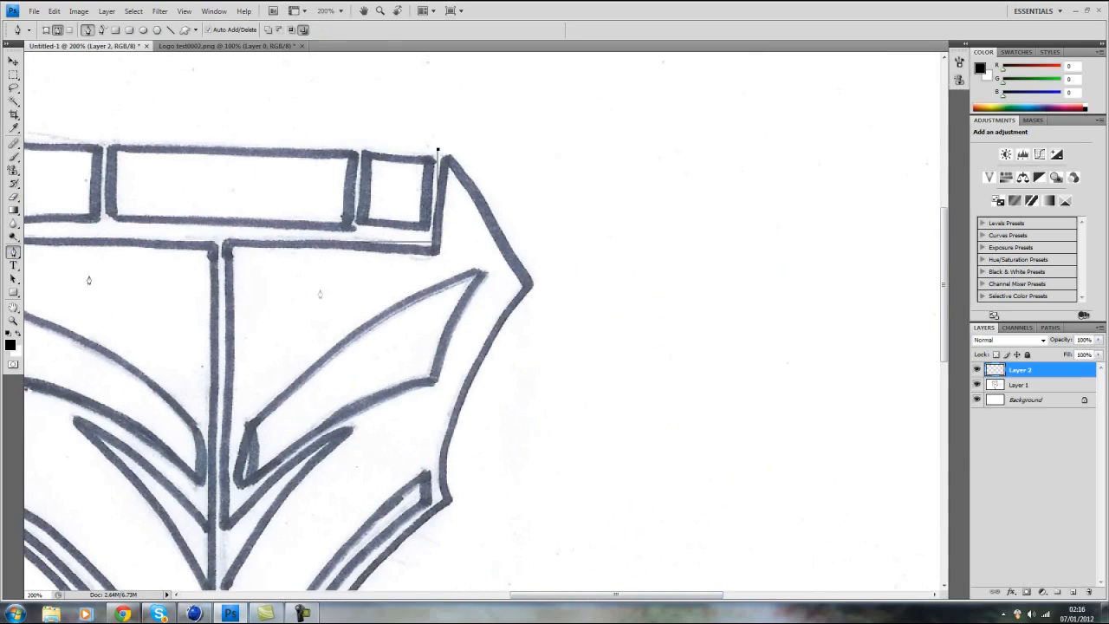
drag(438, 149, 531, 287)
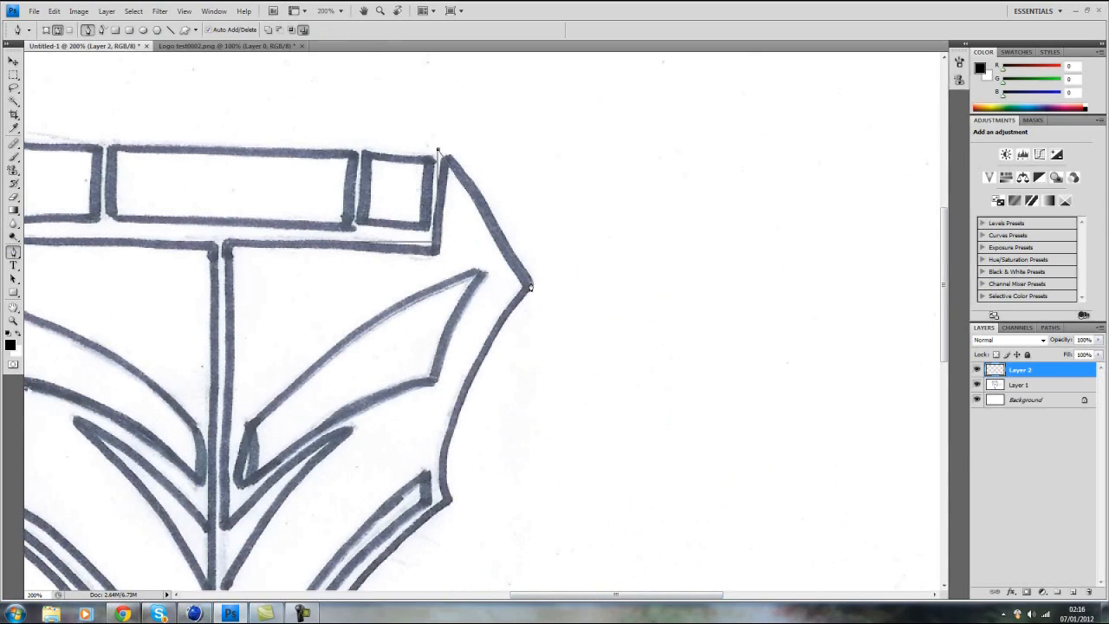
scroll(down, 3)
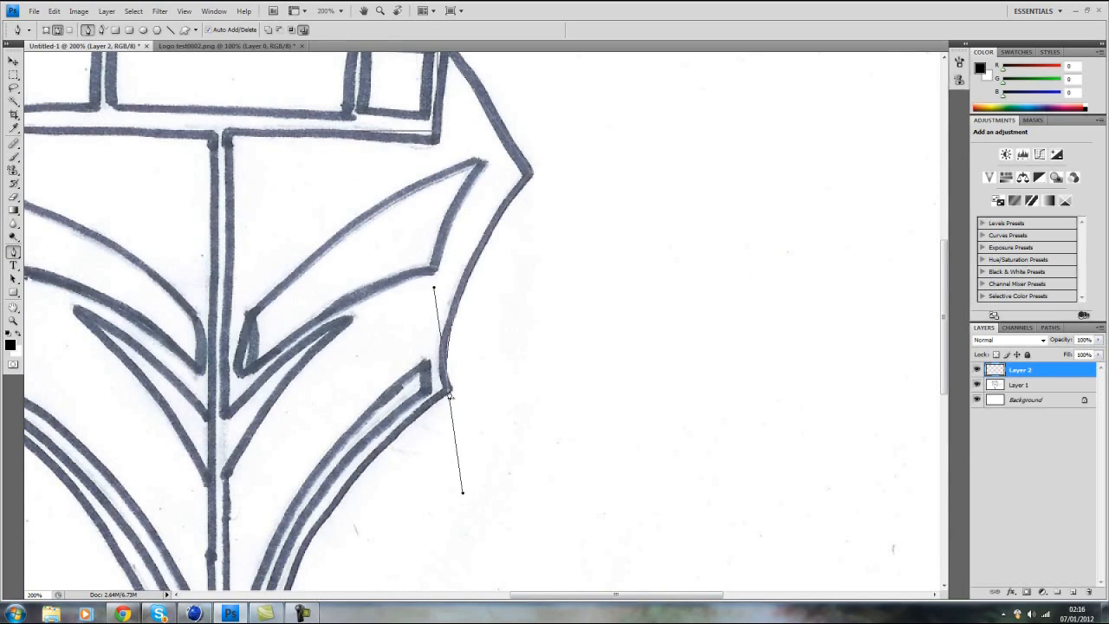
scroll(down, 3)
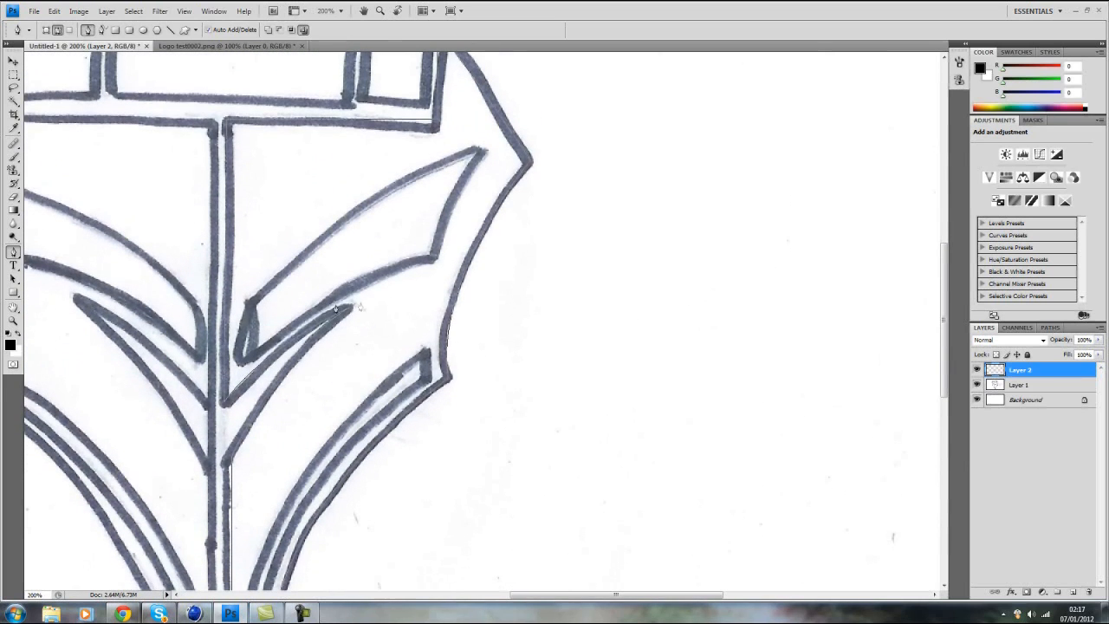
Step: Fill the traced right-half path with the black foreground color
right_click(333, 307)
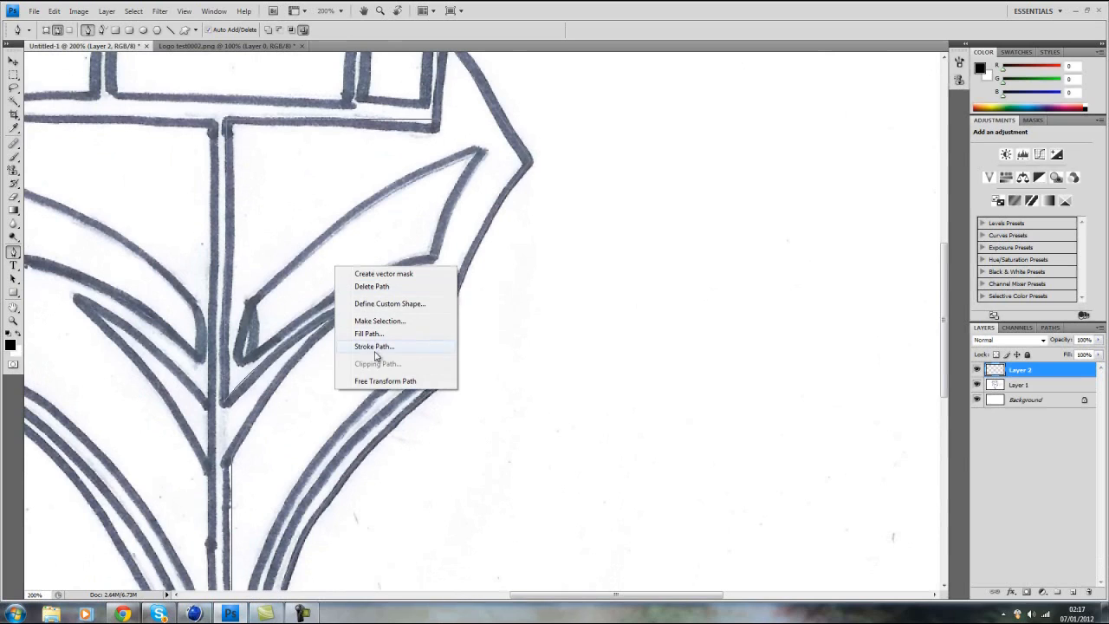
mouse_move(368, 334)
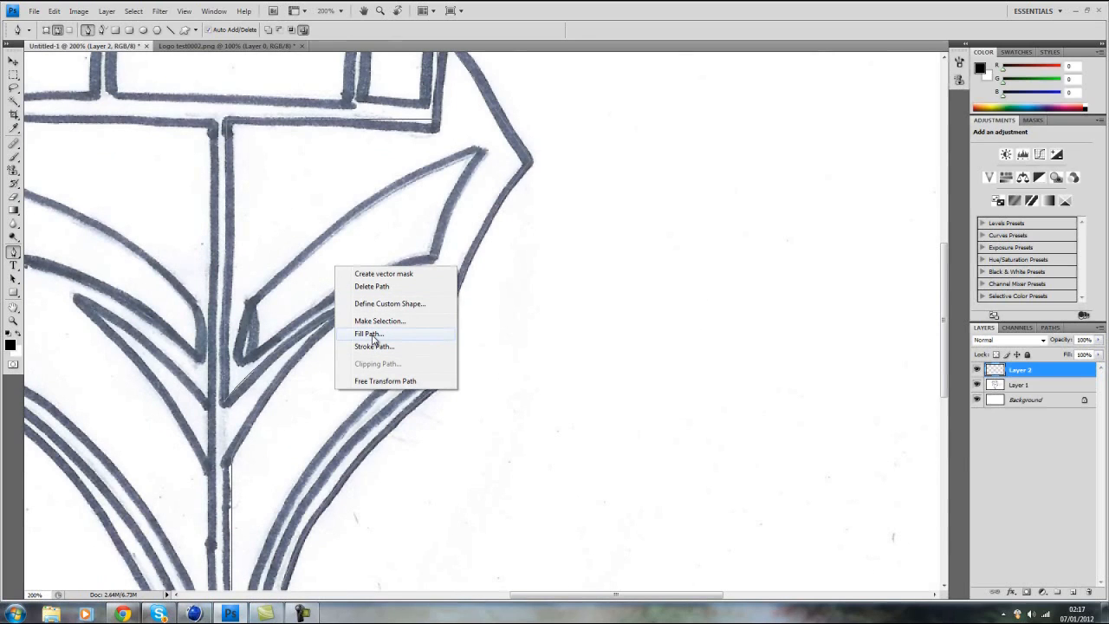
click(369, 334)
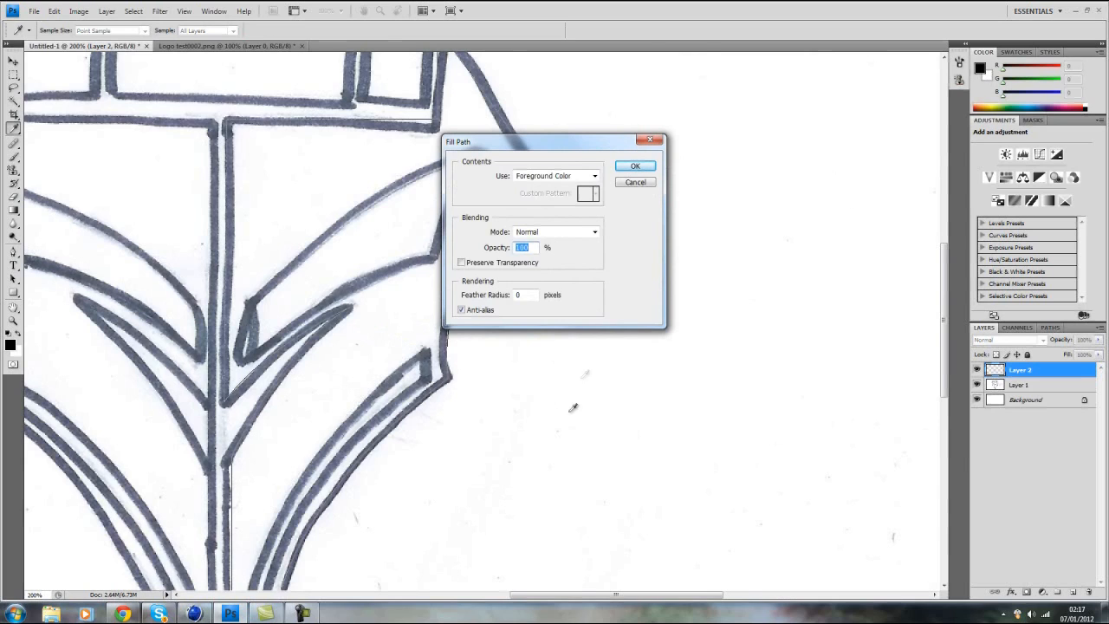
click(636, 165)
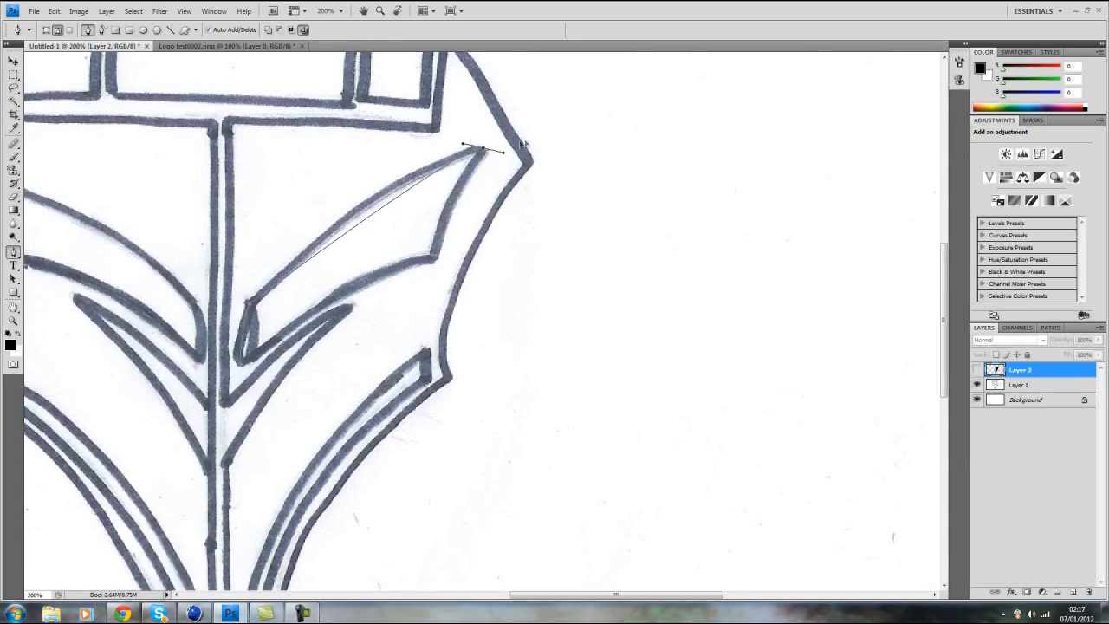
Step: Trace paths around the inner wing blade and the lower curved stripe
drag(502, 152, 555, 149)
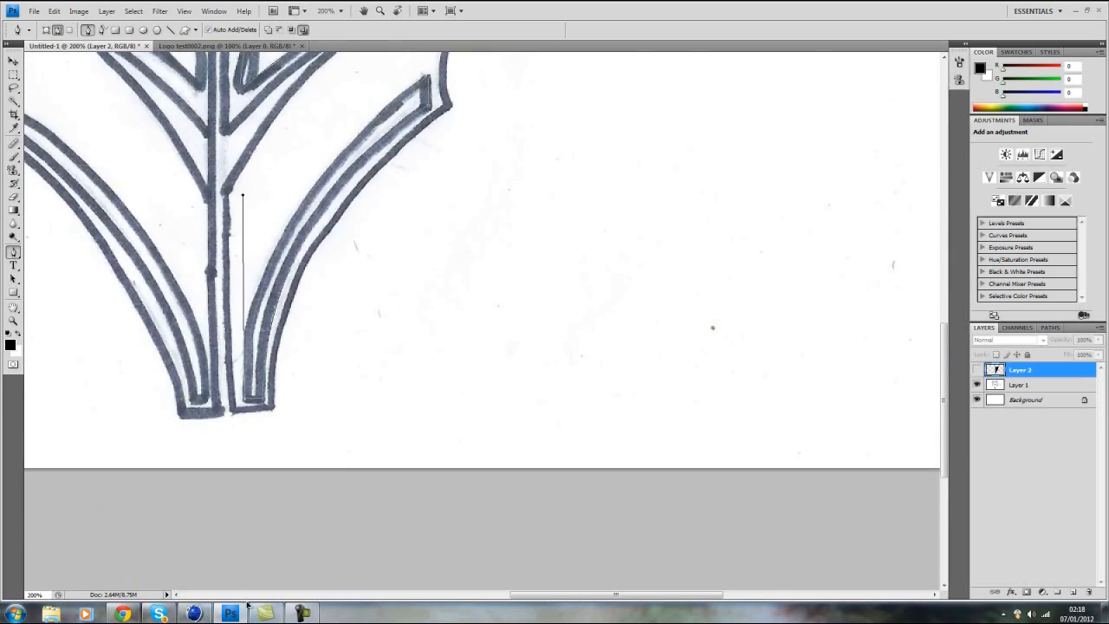
scroll(down, 3)
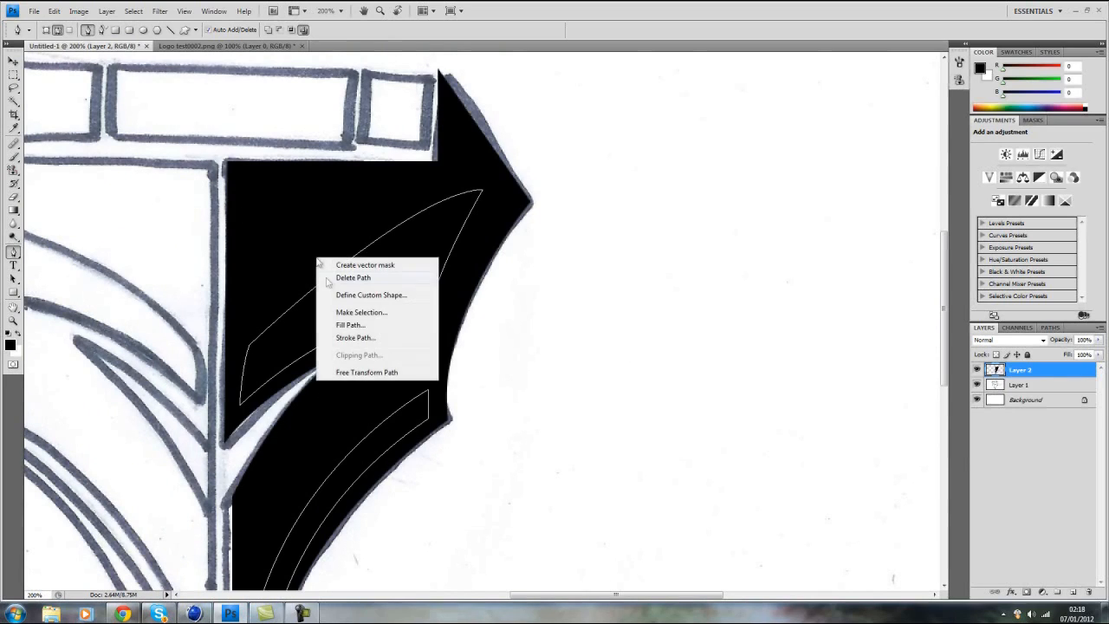
Step: Turn the wing and stripe paths into a selection with no feathering
click(362, 312)
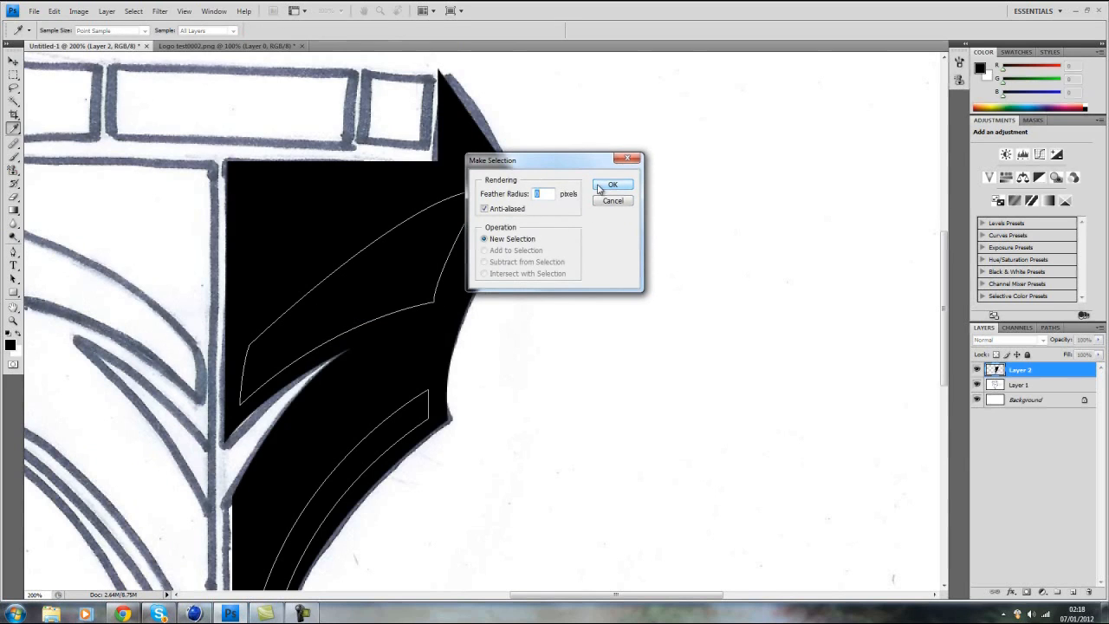
click(612, 184)
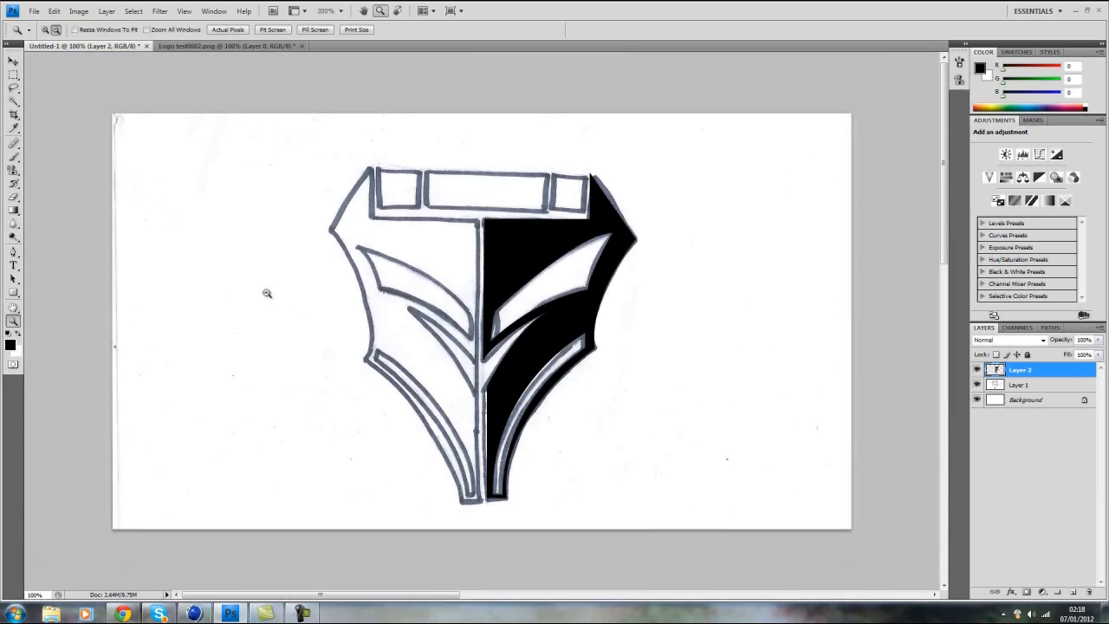
Step: Duplicate Layer 2 as 'Layer 2 copy' and flip it horizontally to mirror the half
right_click(1021, 370)
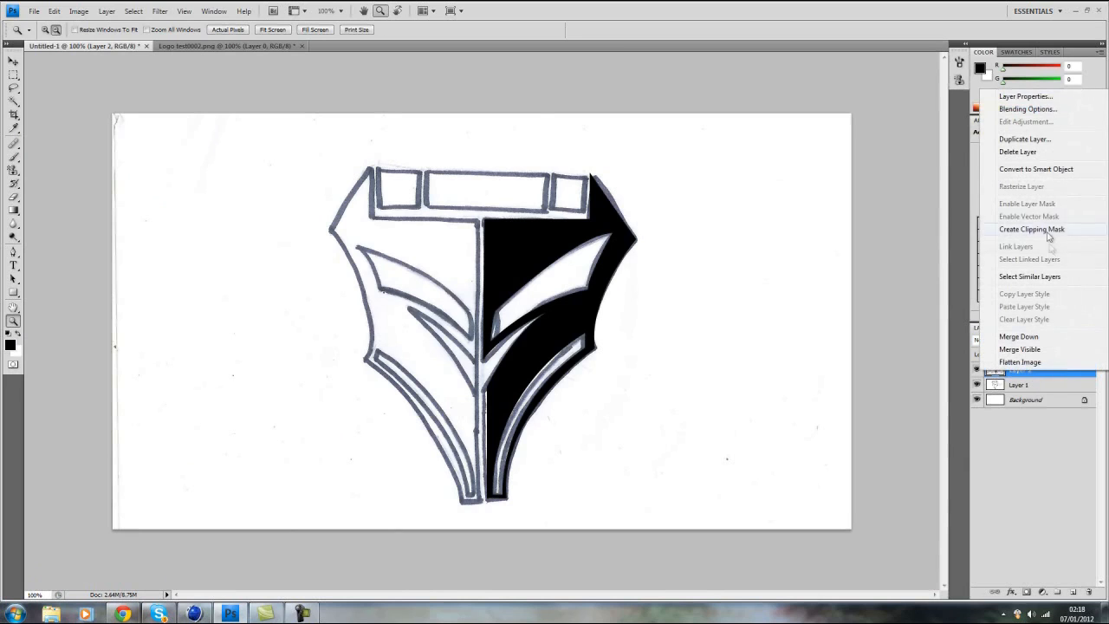
click(1025, 138)
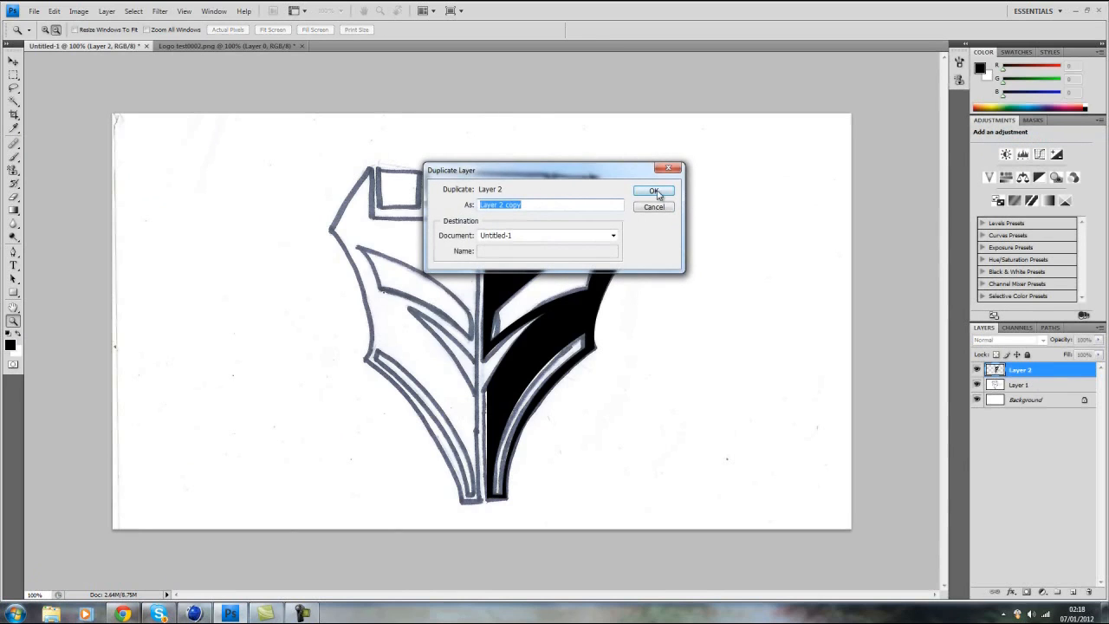
click(654, 190)
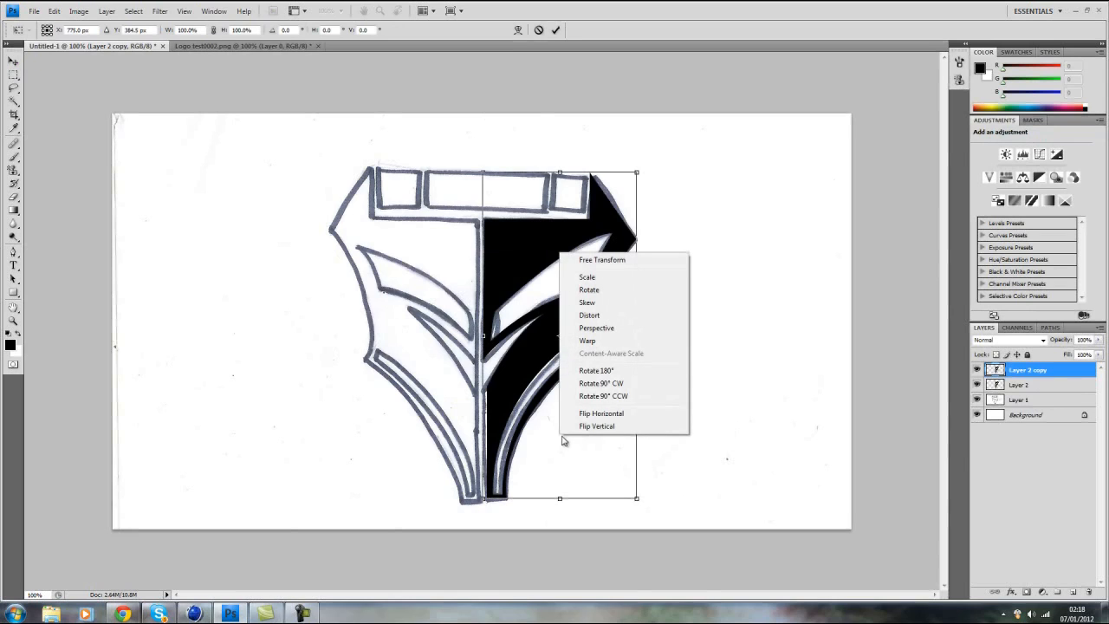
click(600, 414)
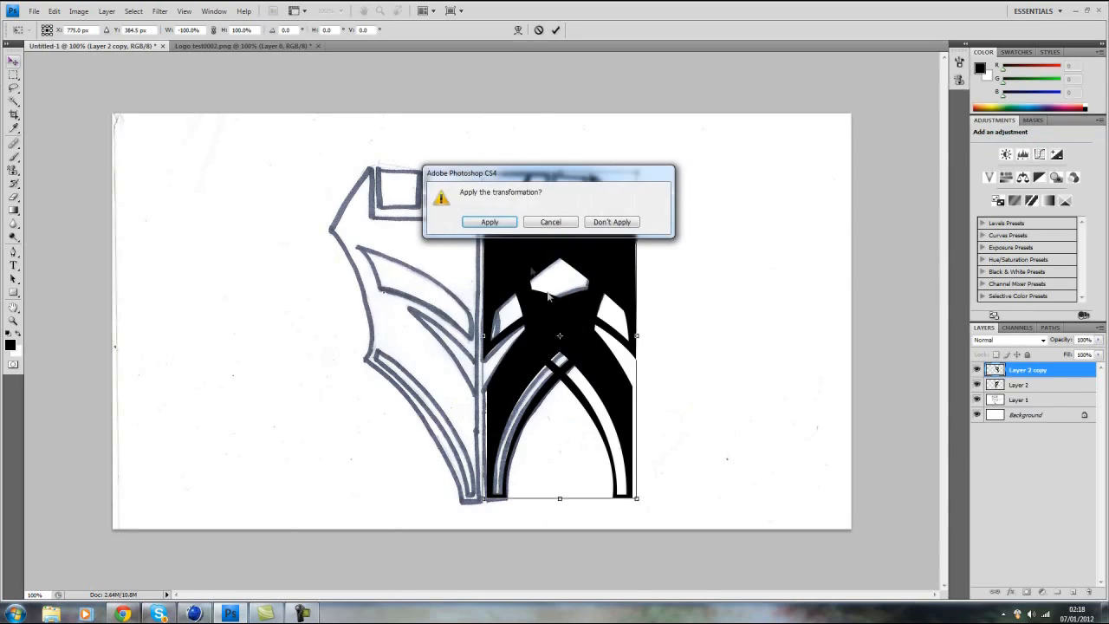
click(489, 222)
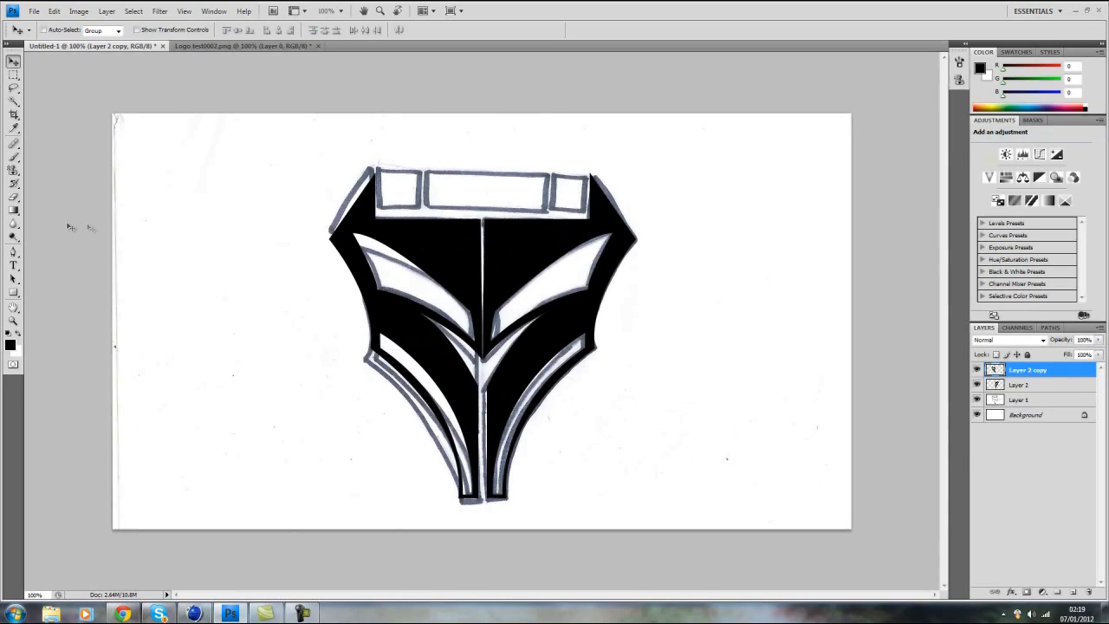
mouse_move(226, 205)
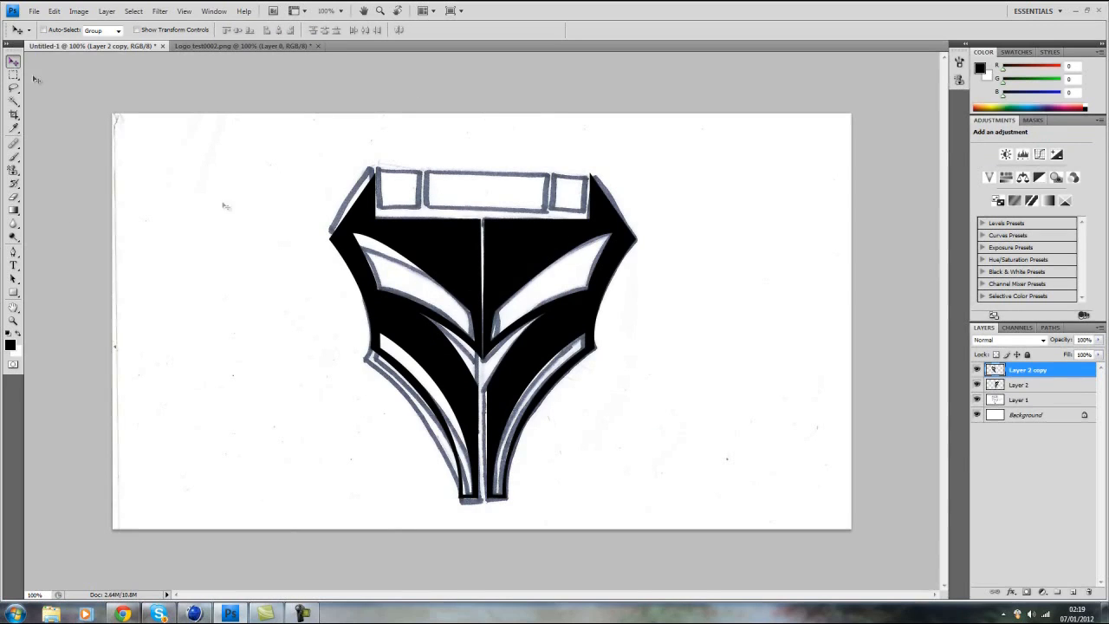
Step: Merge Layer 2 and Layer 2 copy into a single layer
right_click(1028, 370)
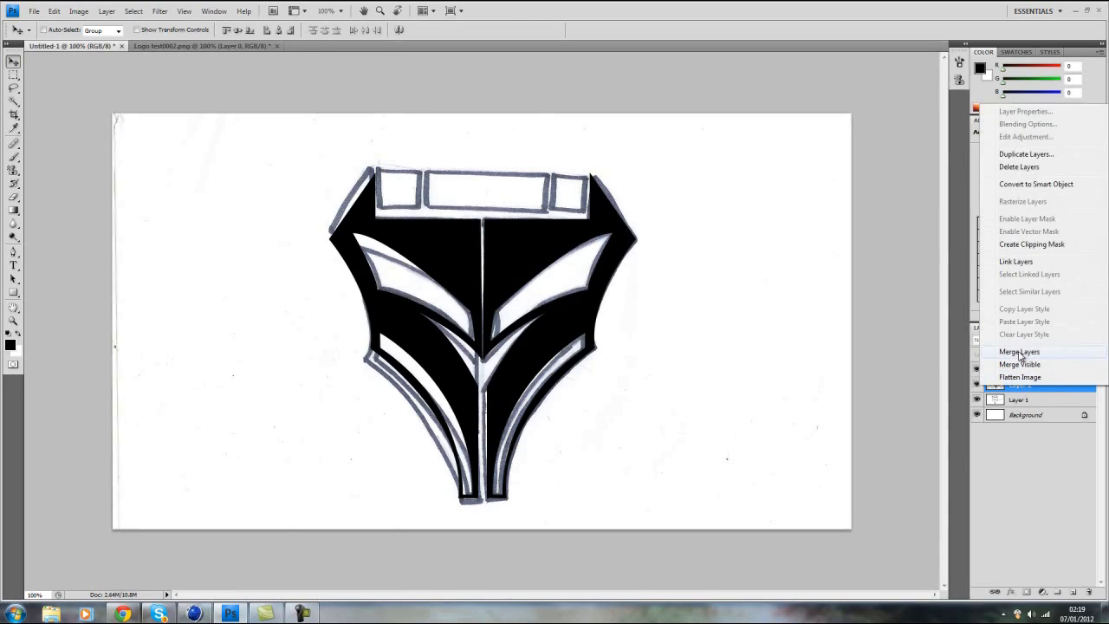
click(1020, 351)
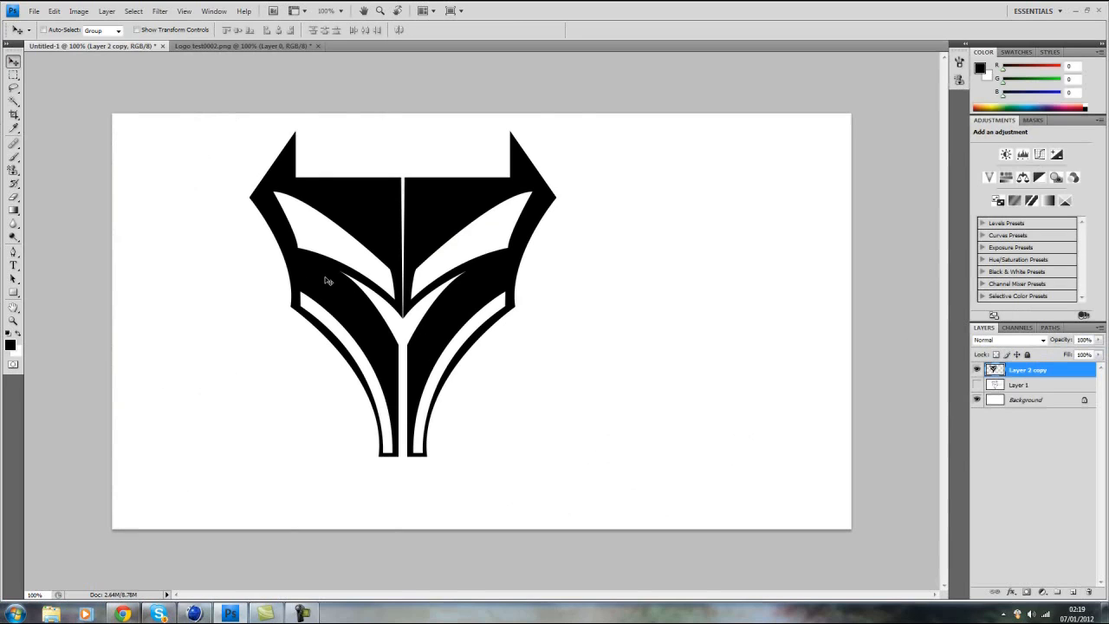
mouse_move(332, 302)
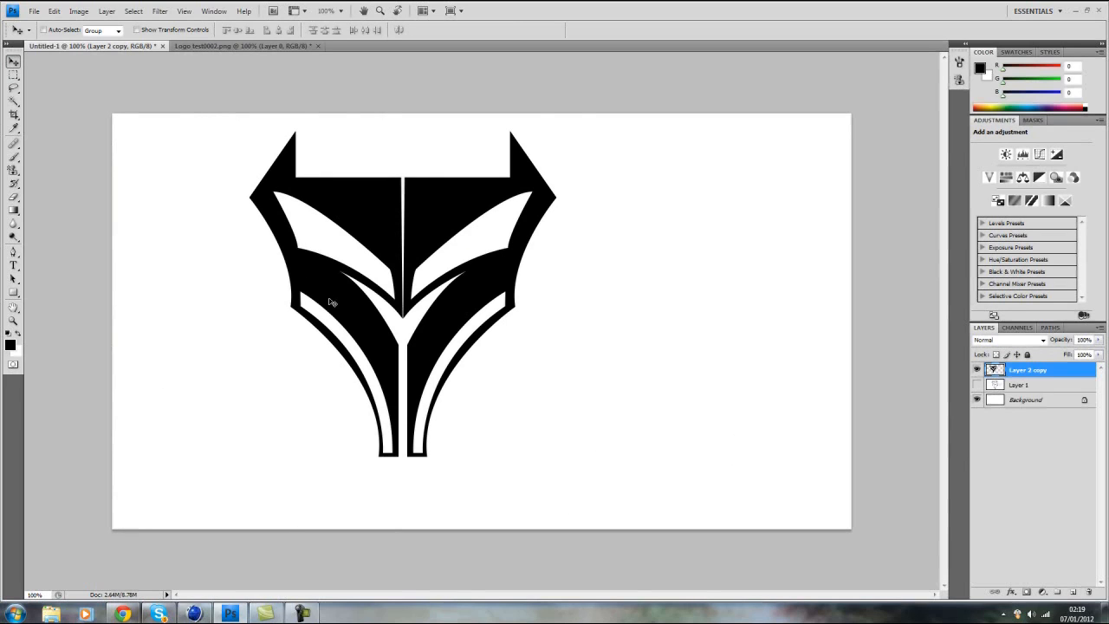
mouse_move(304, 267)
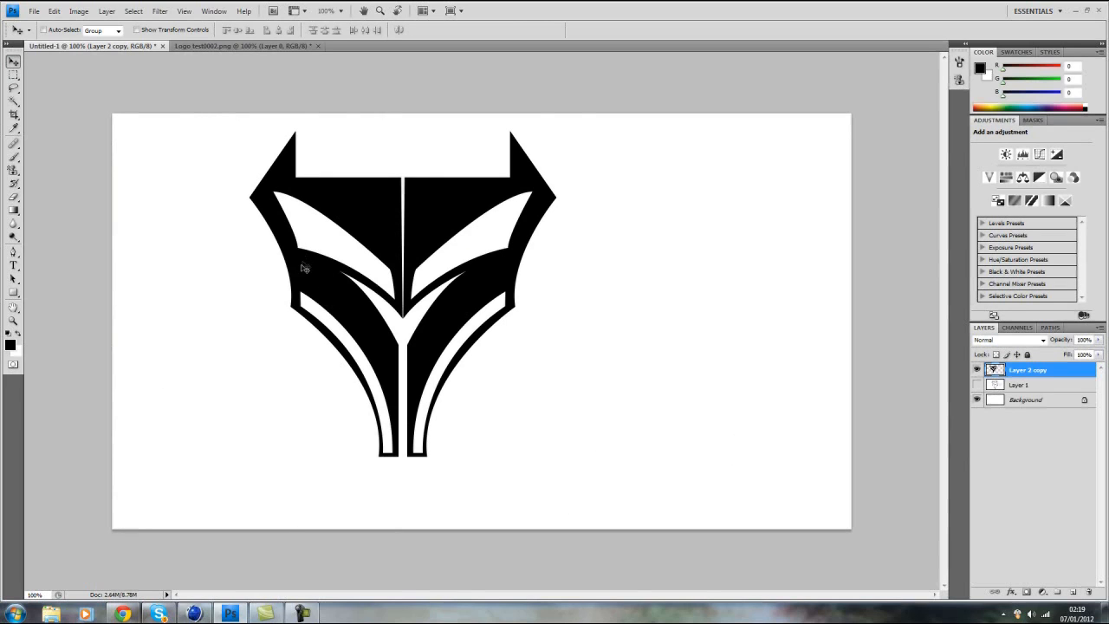
mouse_move(142, 425)
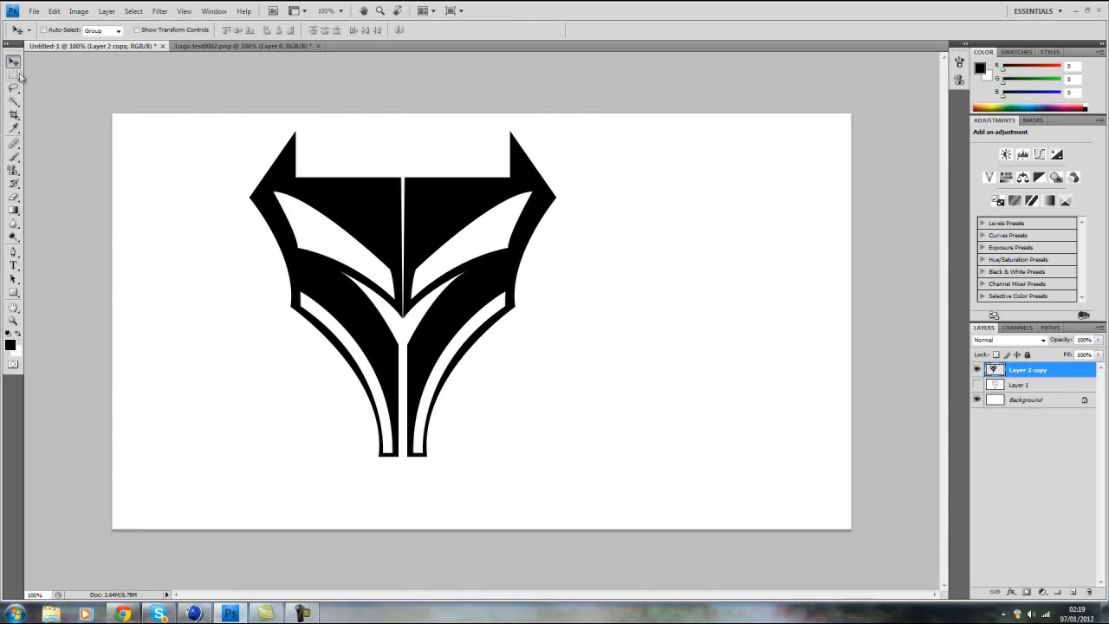
mouse_move(496, 305)
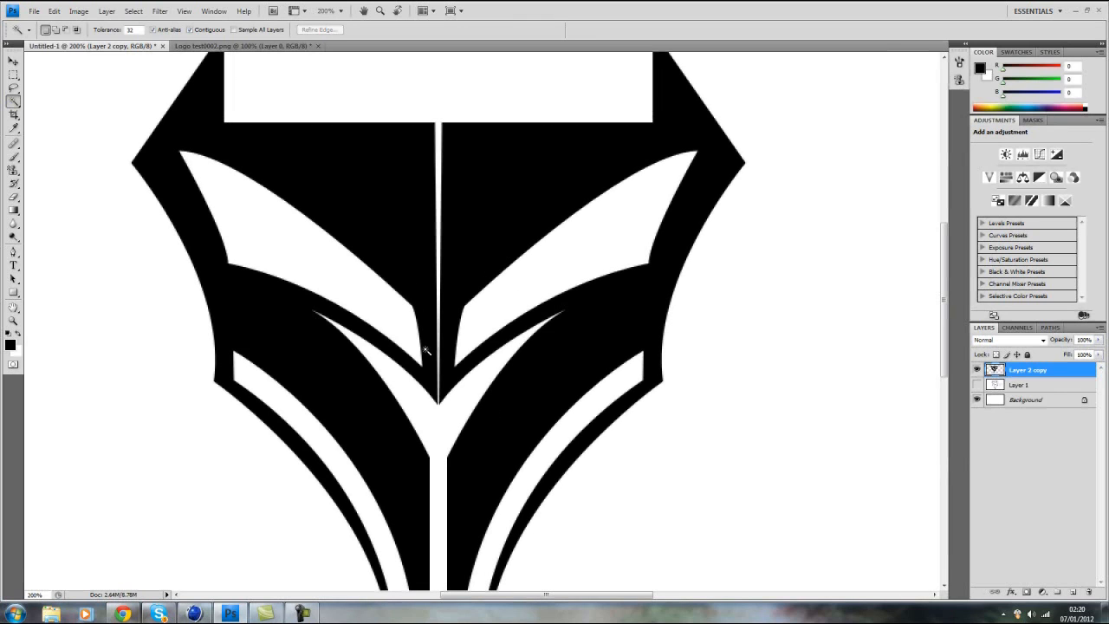
mouse_move(370, 188)
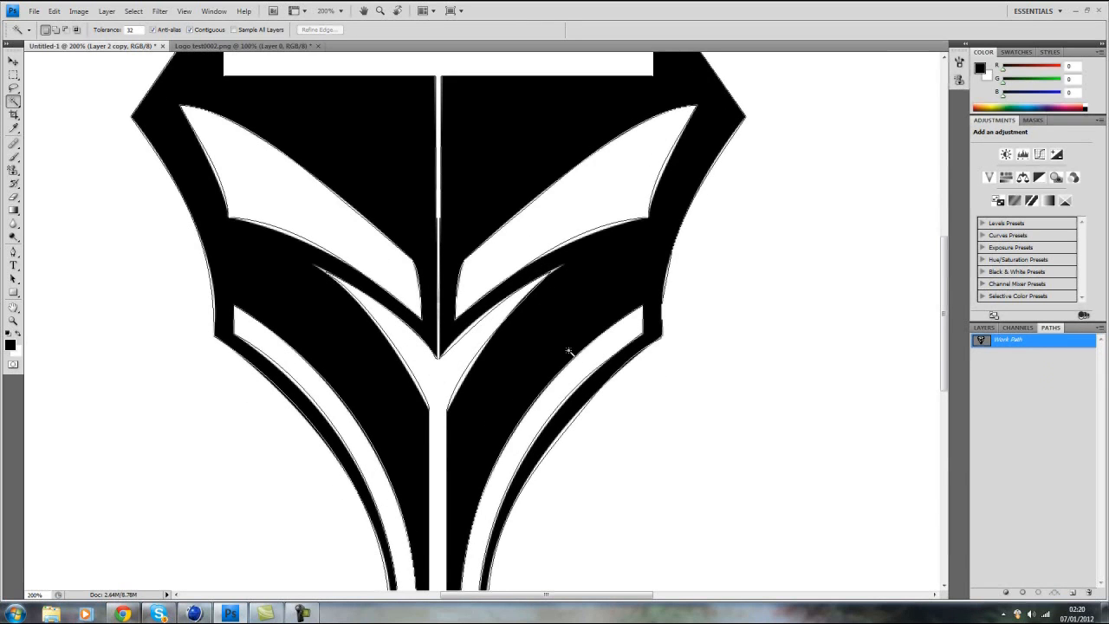
Step: Select the black logo with the Magic Wand and make a work path from it
scroll(down, 3)
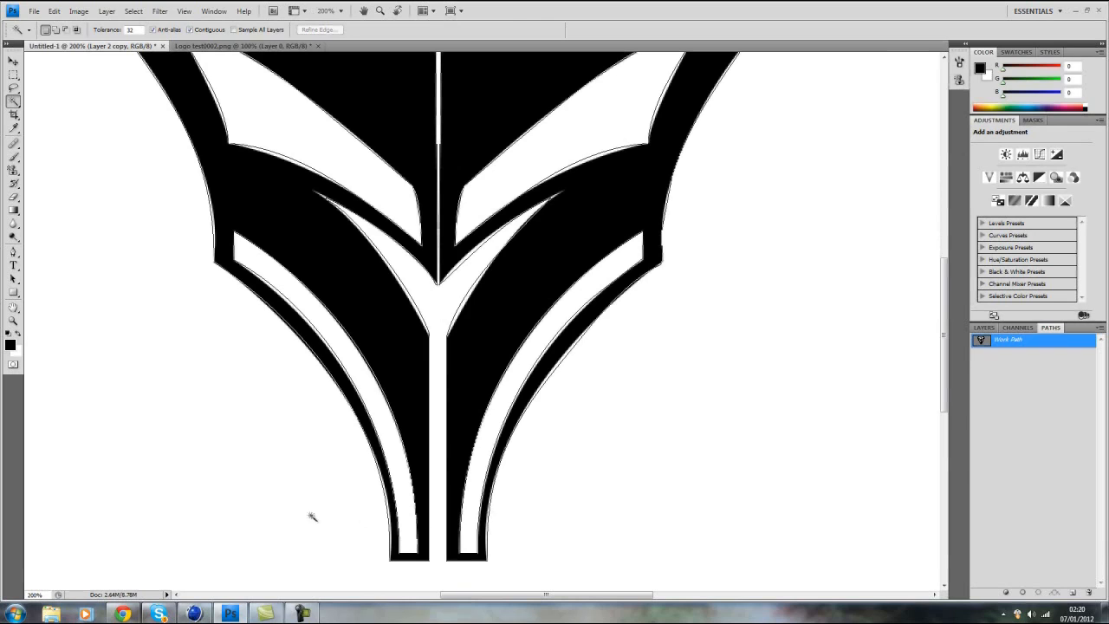
mouse_move(182, 137)
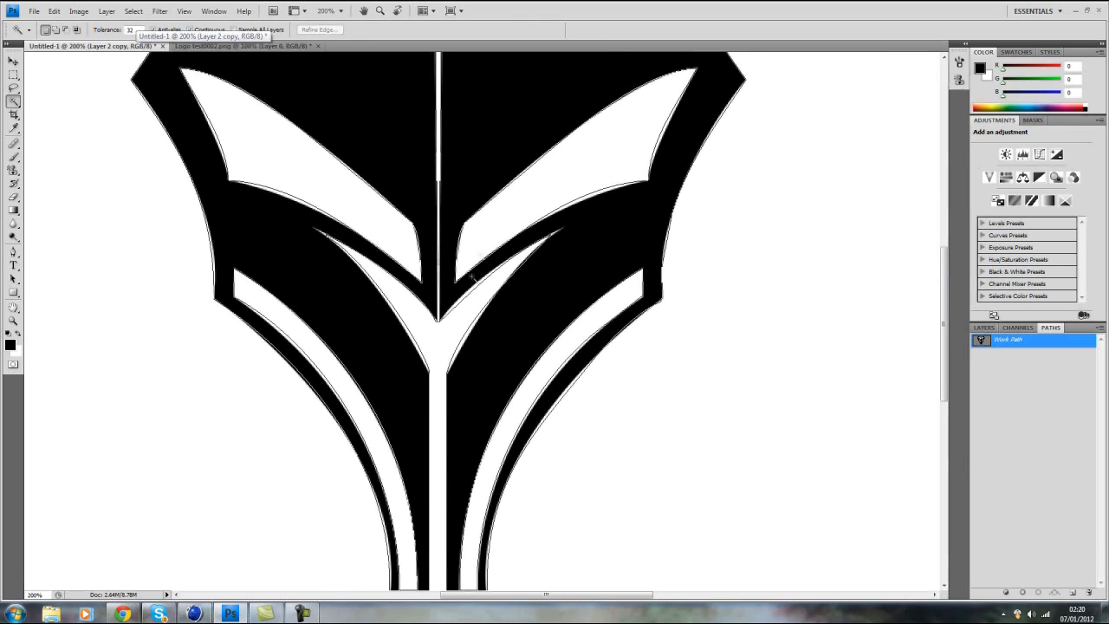
mouse_move(564, 221)
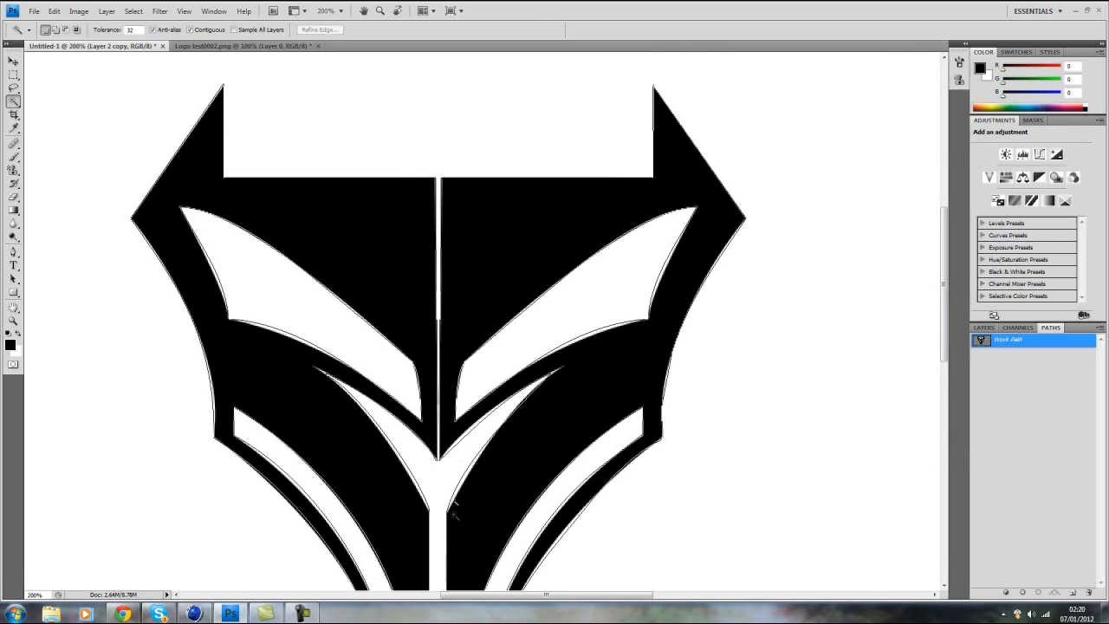
mouse_move(879, 291)
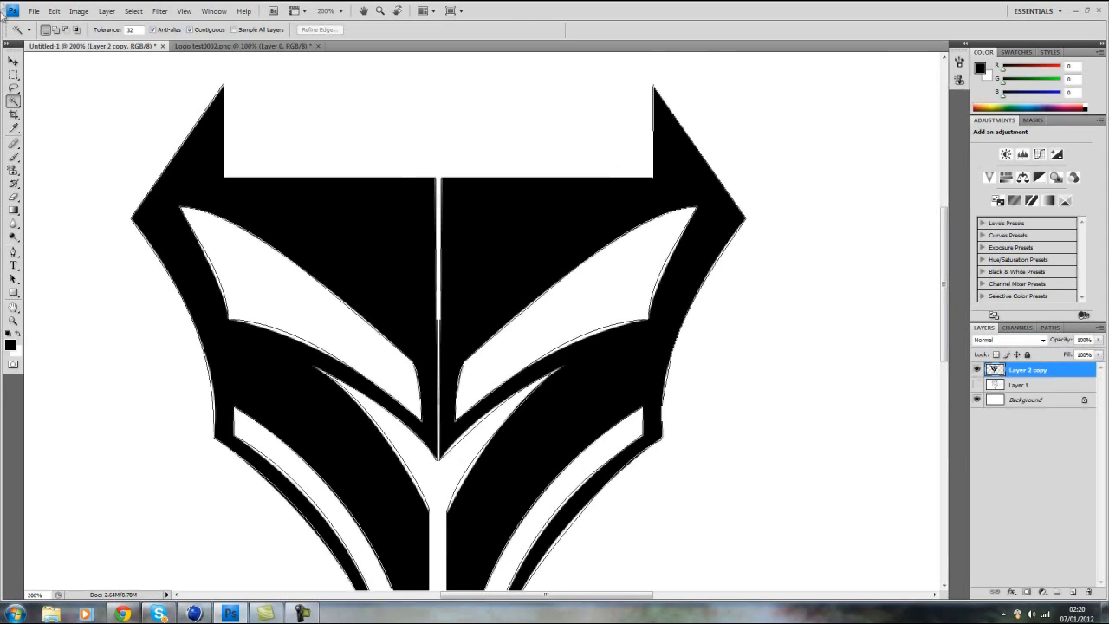
Step: Export the work path to Illustrator as a file named 'logo test'
click(34, 11)
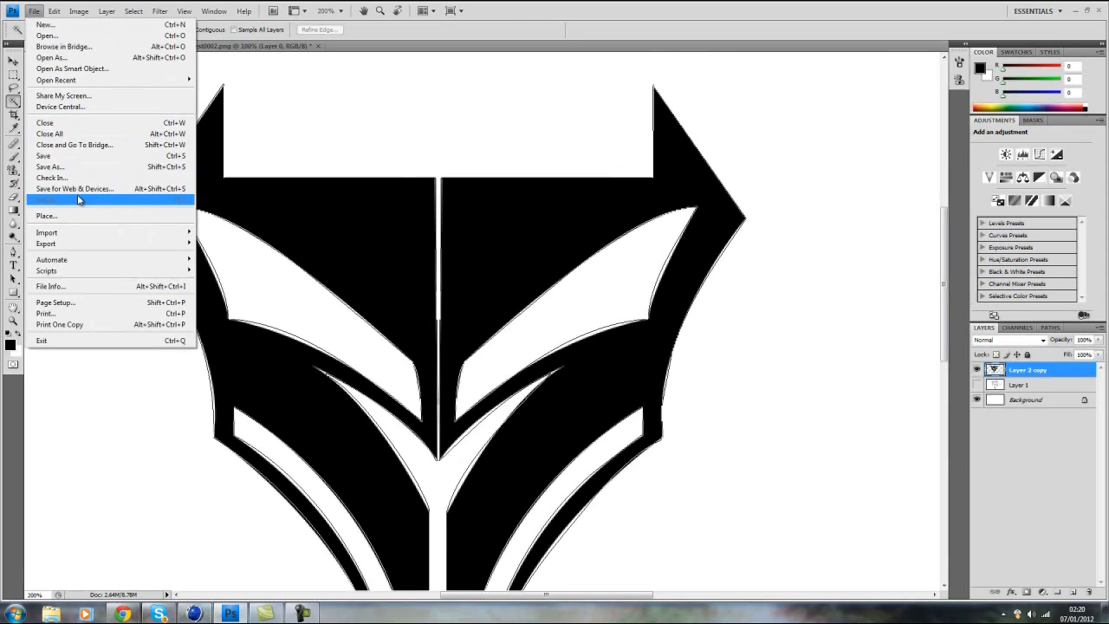
mouse_move(45, 244)
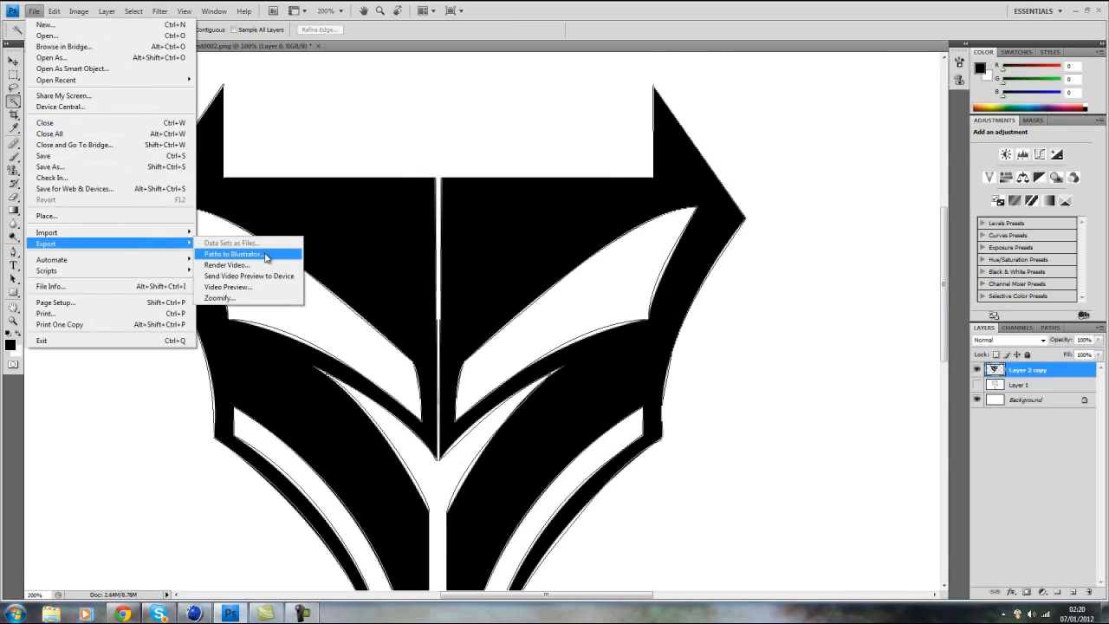
click(232, 253)
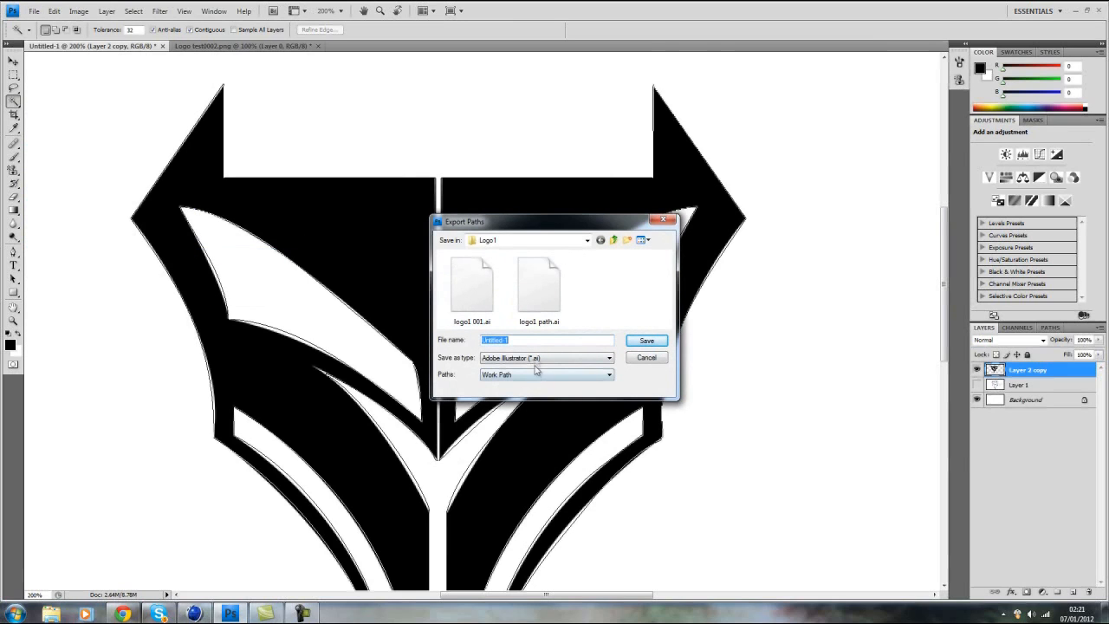
click(548, 340)
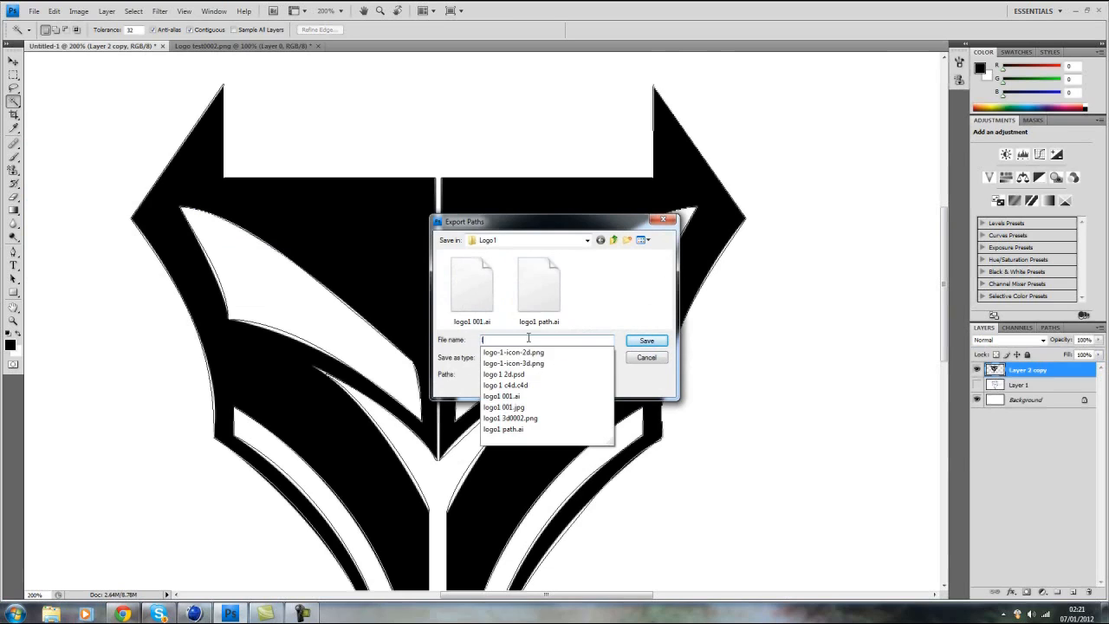
text(logo test)
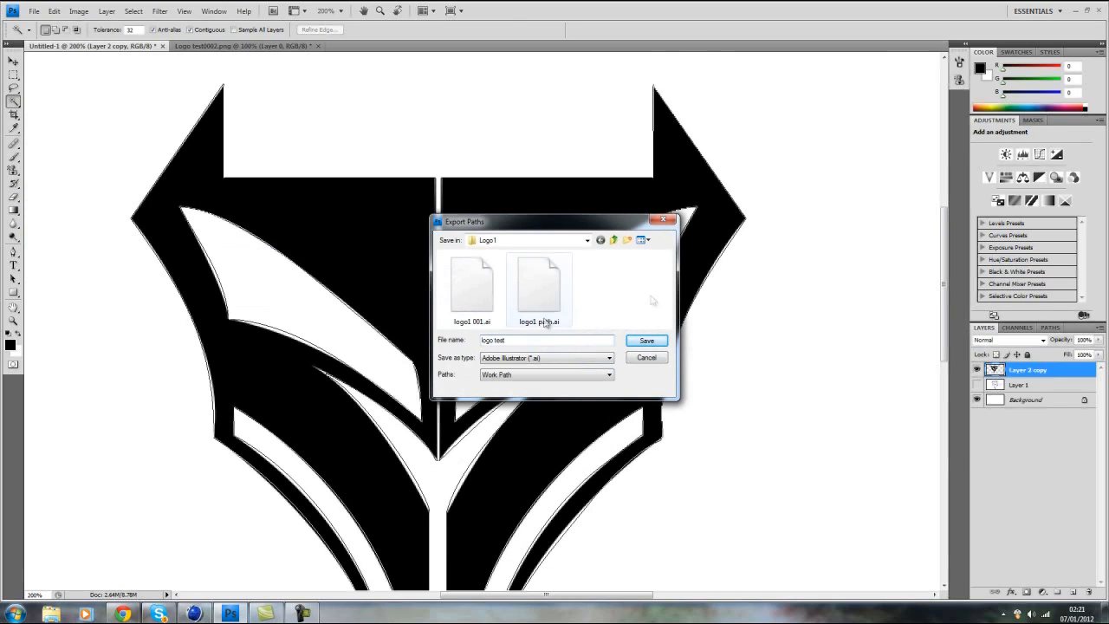
click(646, 340)
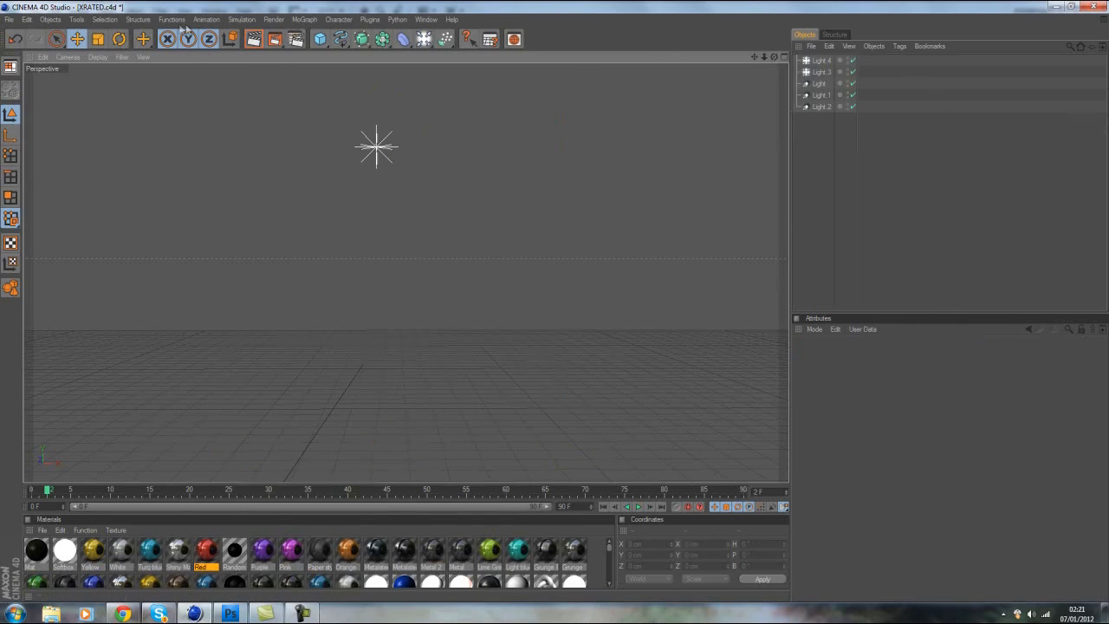
Step: Merge logo test.ai into the Cinema 4D scene, accepting the Illustrator import settings
click(10, 19)
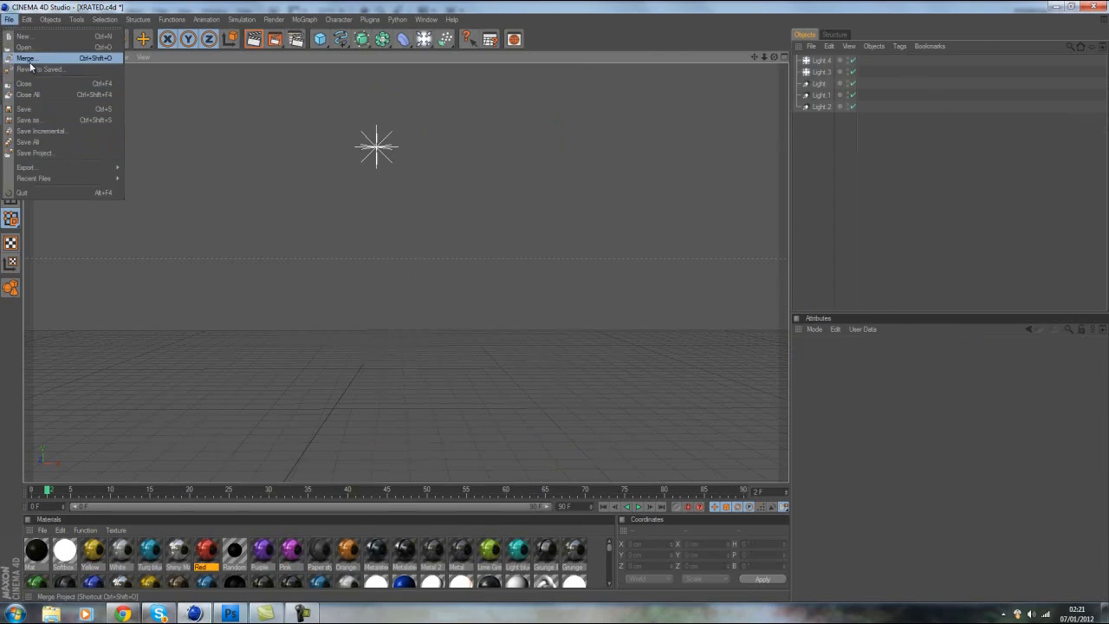
click(26, 58)
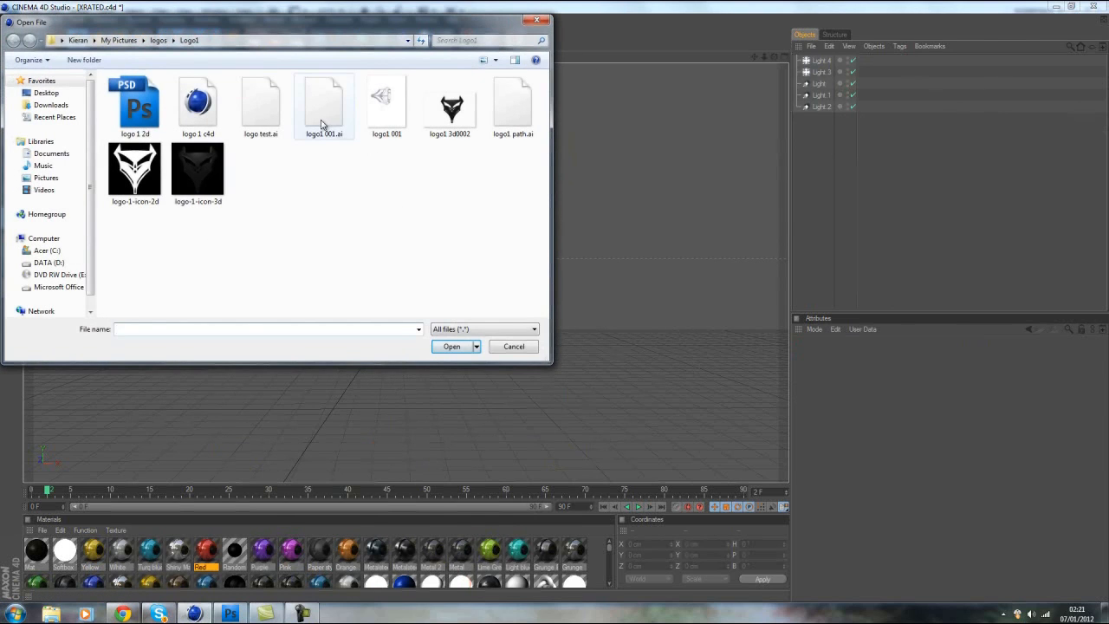
click(261, 104)
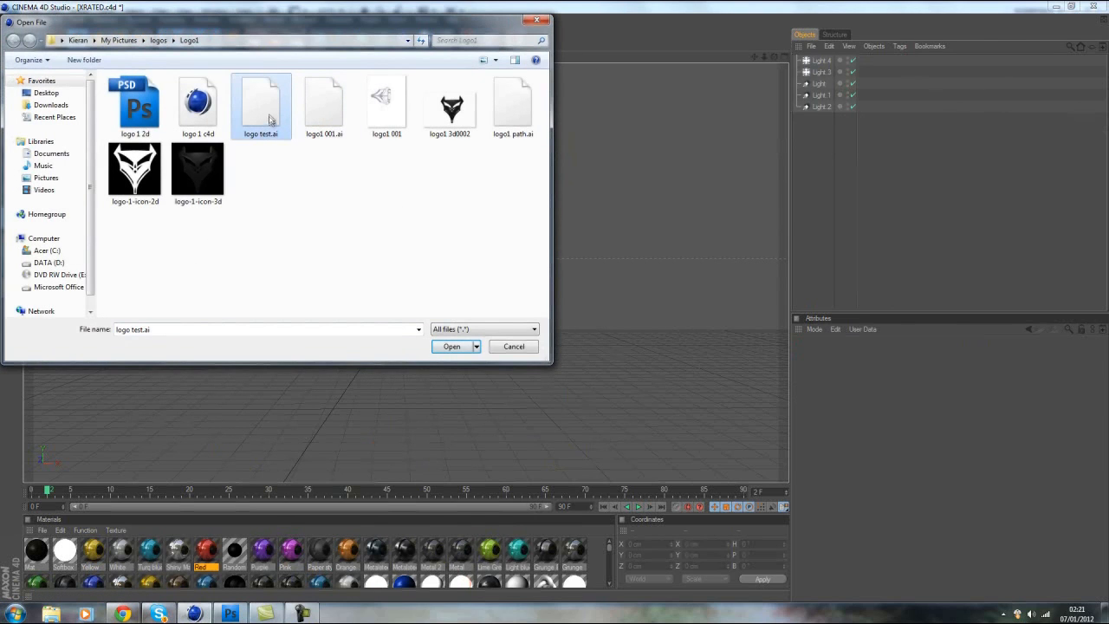
click(451, 346)
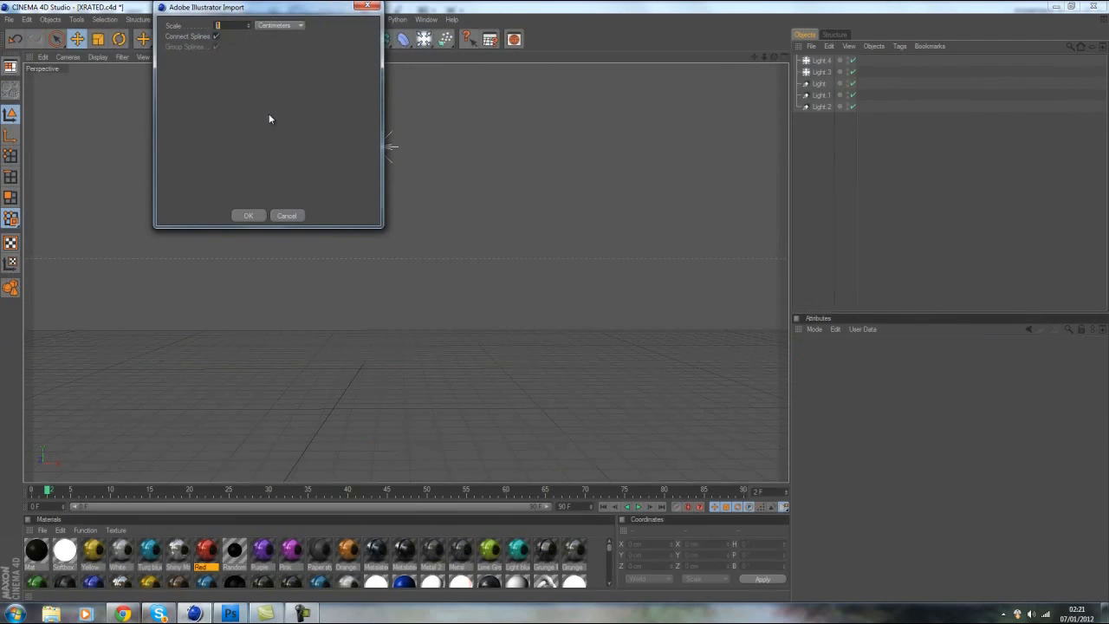
click(249, 215)
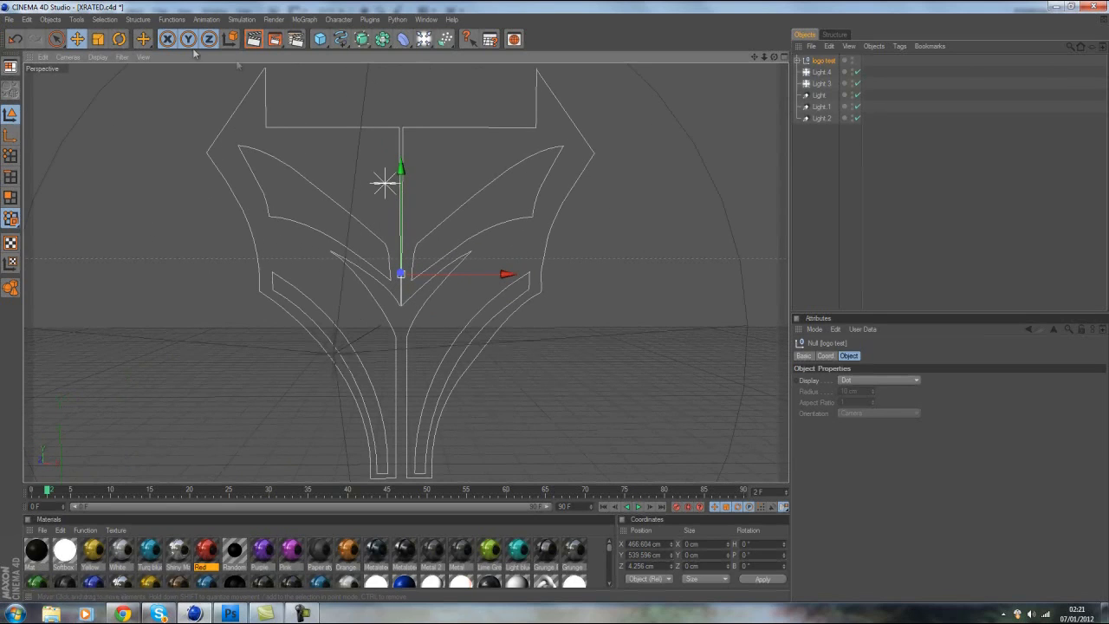
Step: Add Extrude NURBS generators and place the 'logo test' paths Path.1 and Path.2 inside them
click(363, 39)
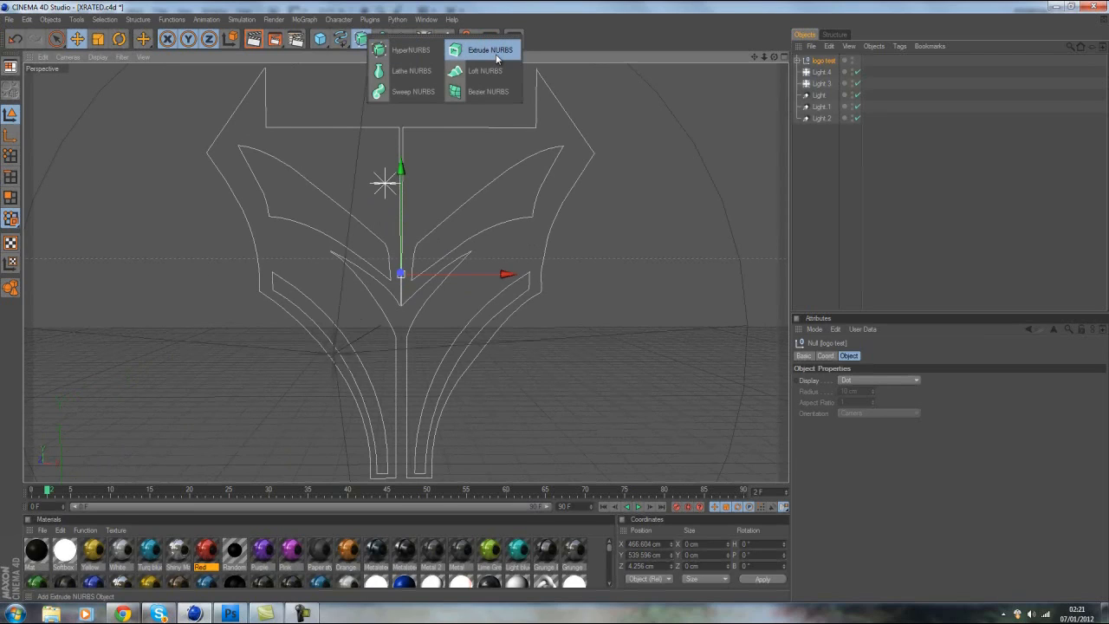
click(490, 49)
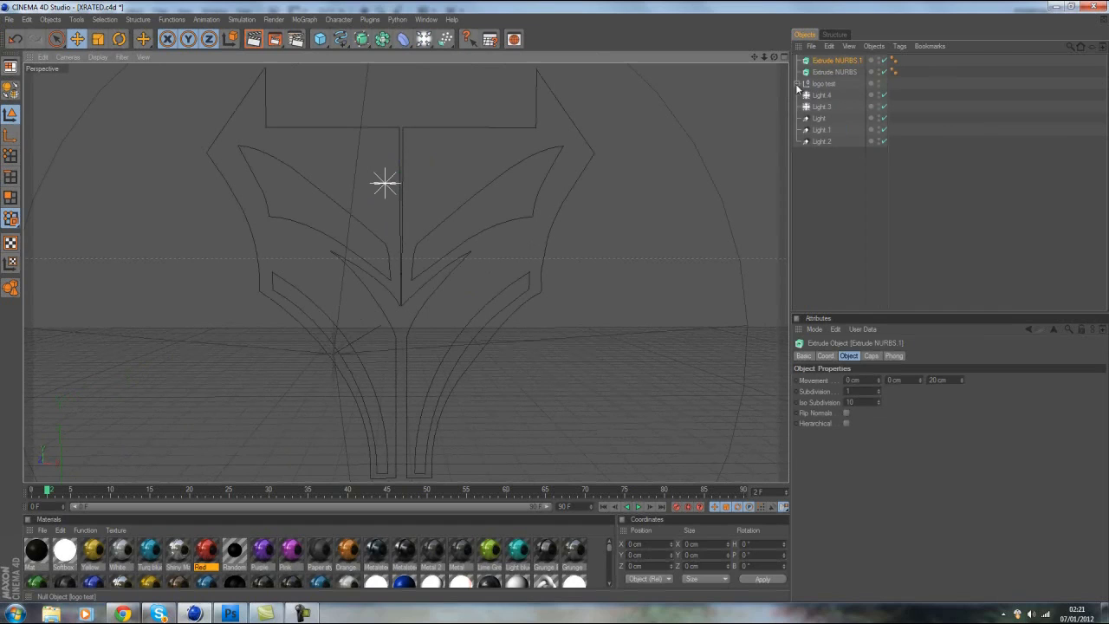
click(798, 84)
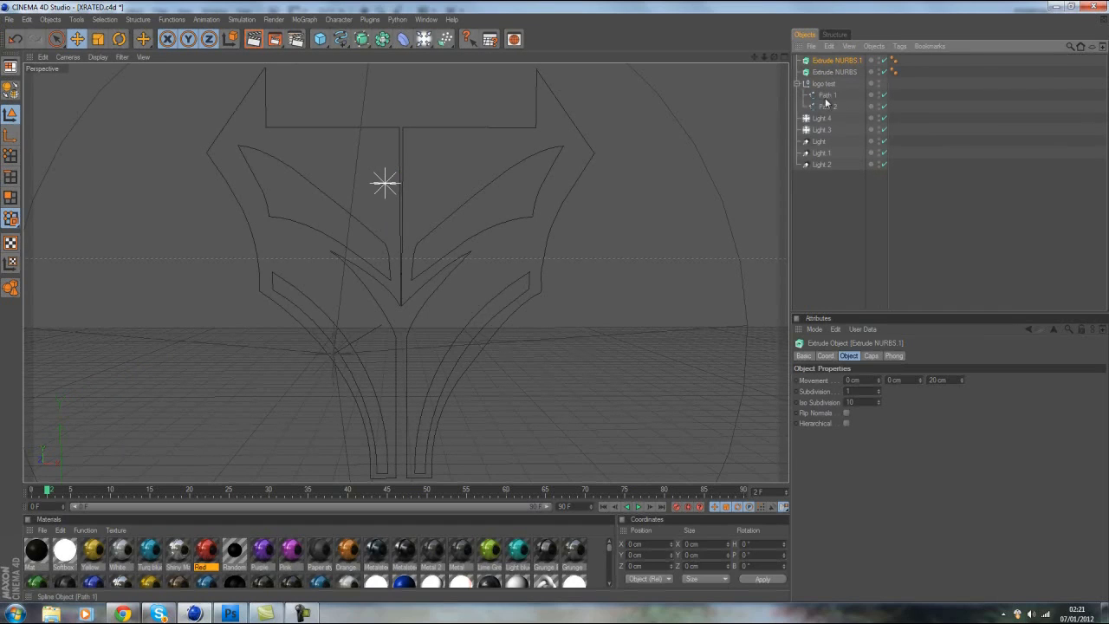
click(826, 95)
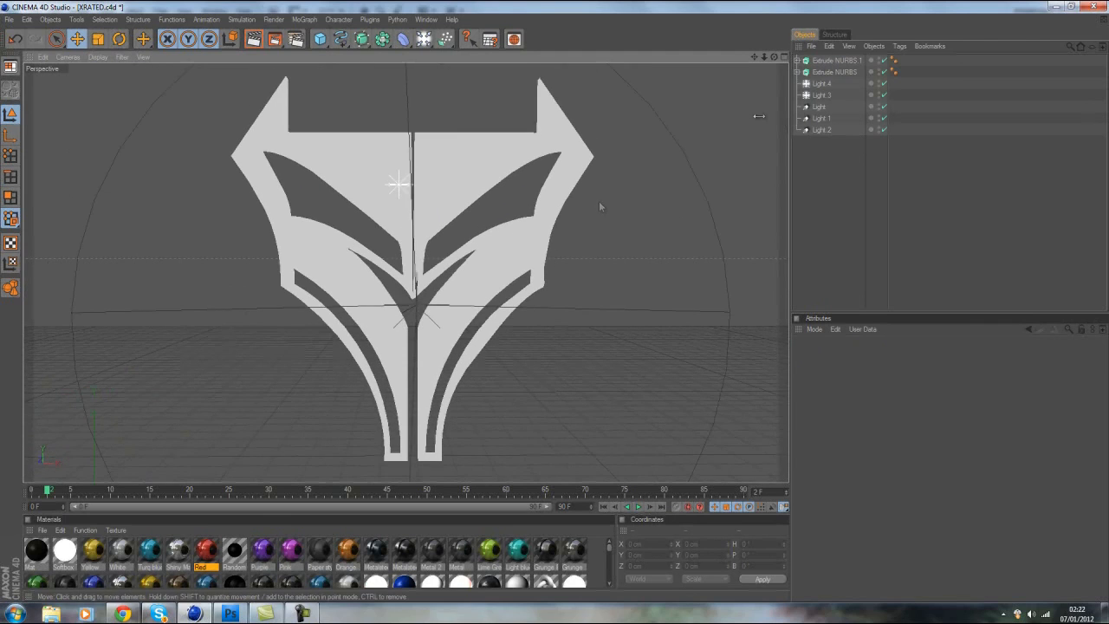
Step: Set both Extrude NURBS' Z Movement to a thicker depth (40 cm, then 93) and apply dark grey material
click(835, 72)
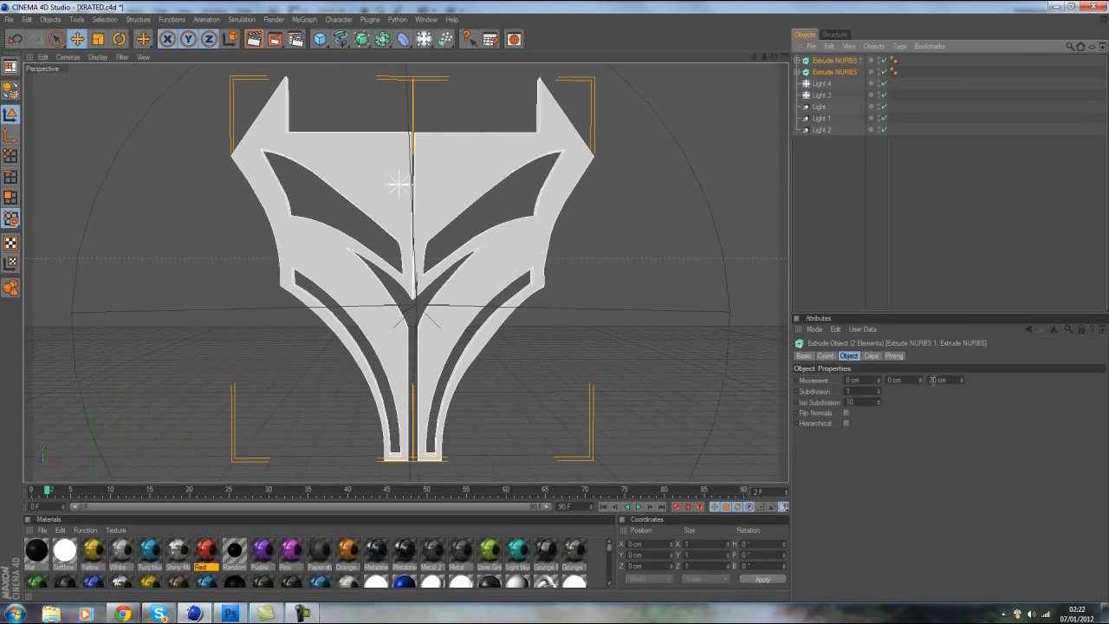
text(40 cm)
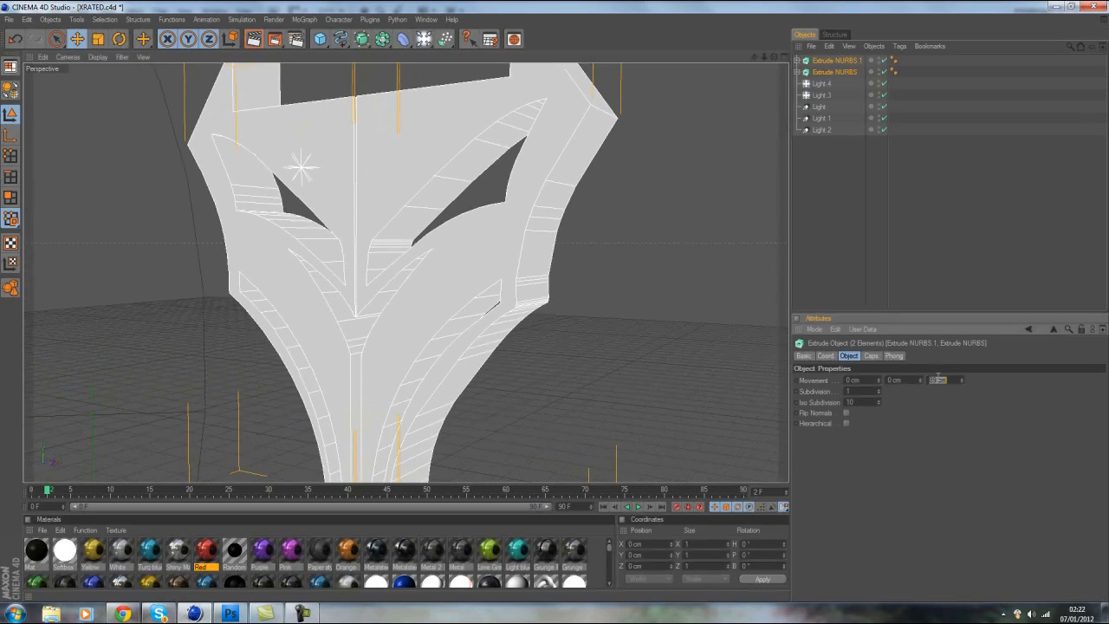
text(93)
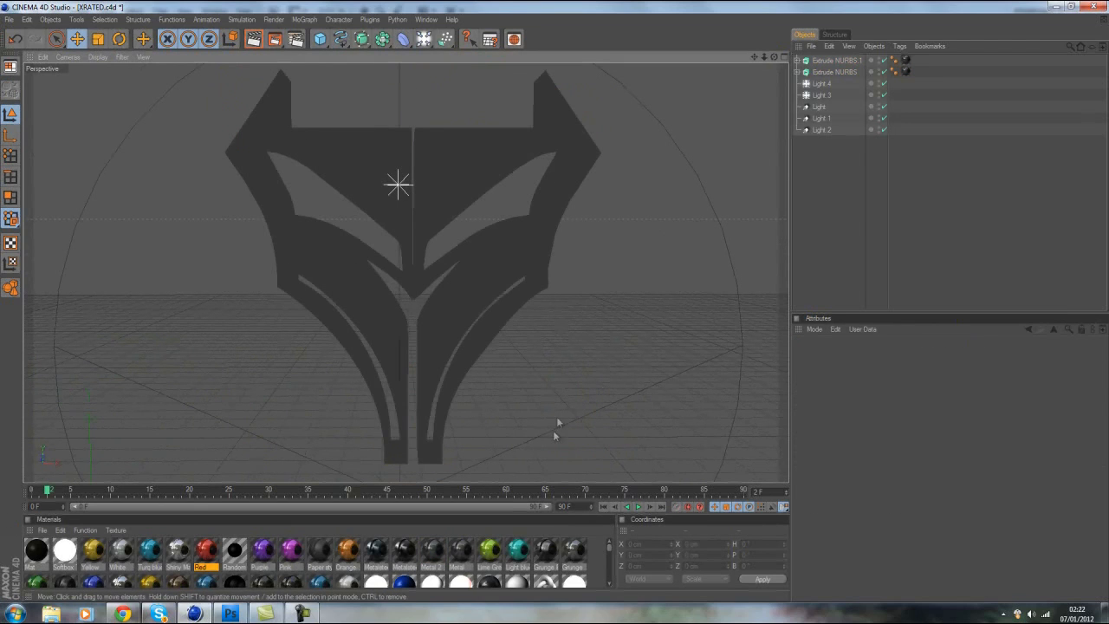
mouse_move(570, 217)
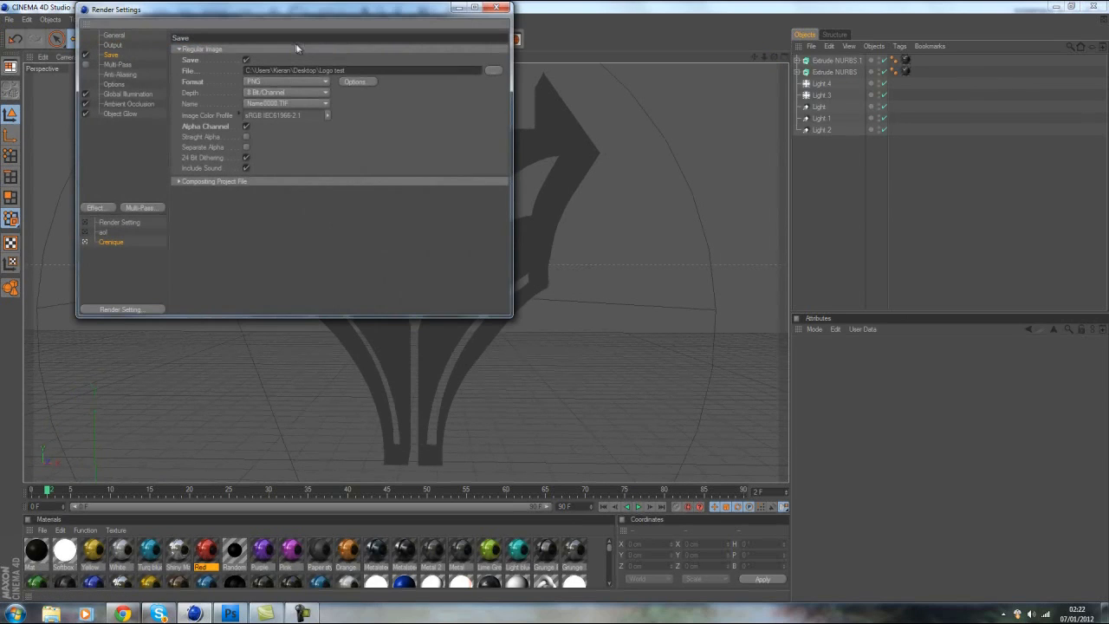
Step: Render the grey shield to the Picture Viewer, overwriting Logo test0002.png, then close the viewer
click(506, 8)
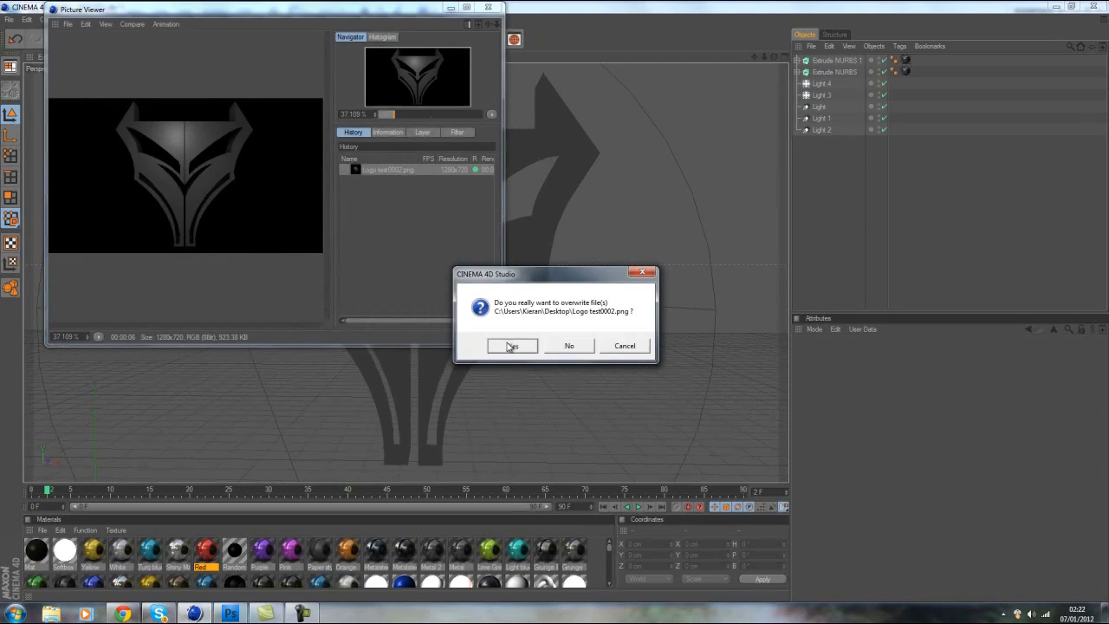
click(511, 346)
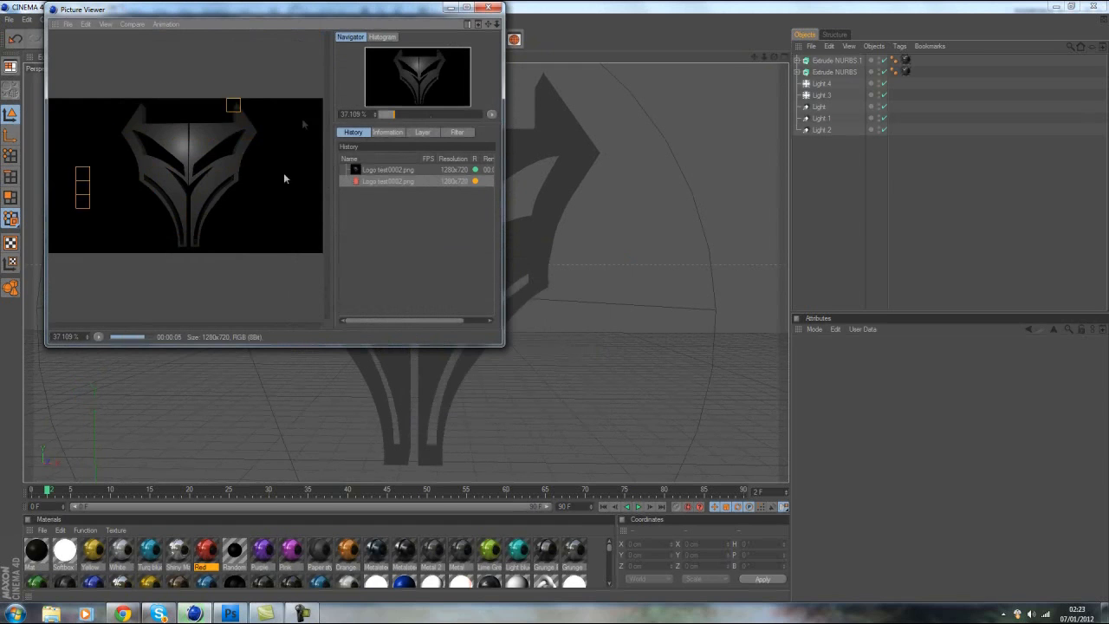
click(496, 10)
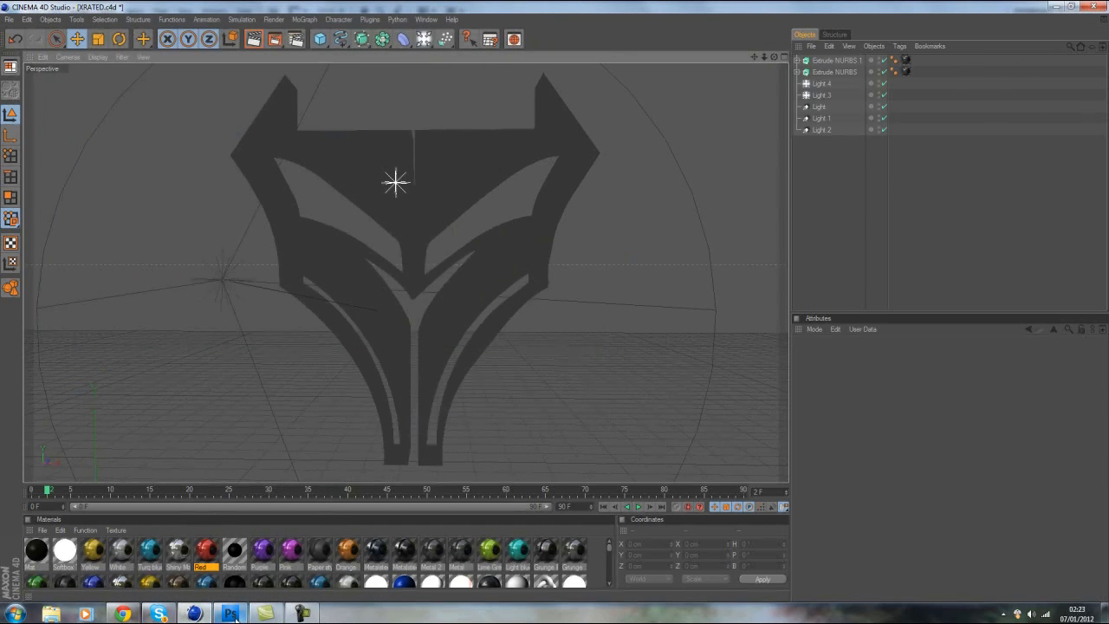
Step: Return to Photoshop, select Layer 2 copy with the Move tool, and browse the Logo1 folder
click(230, 614)
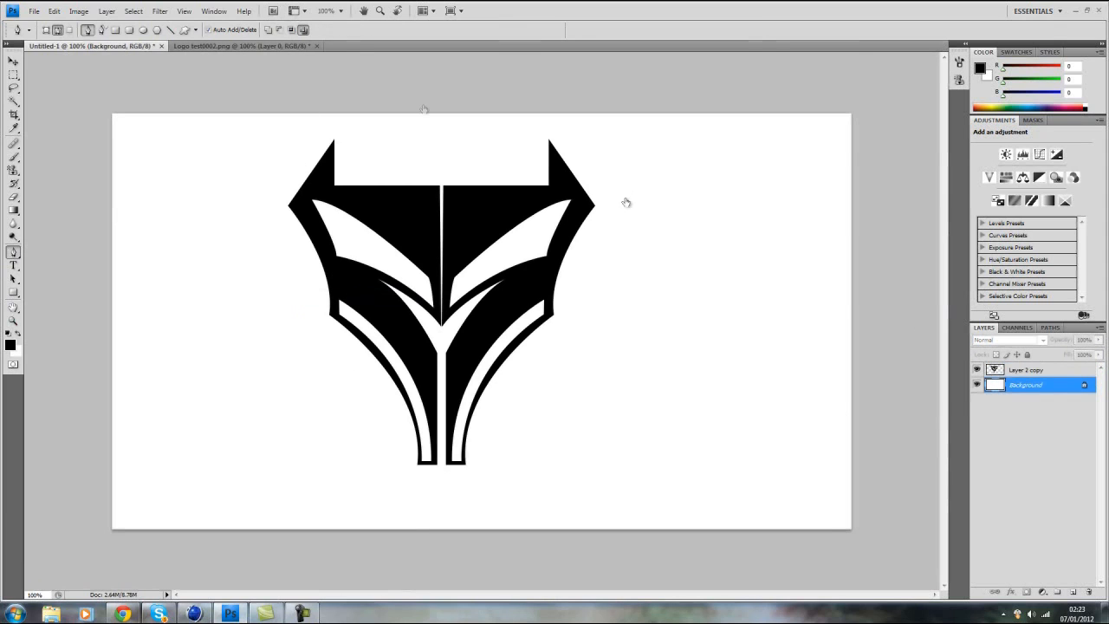
click(14, 62)
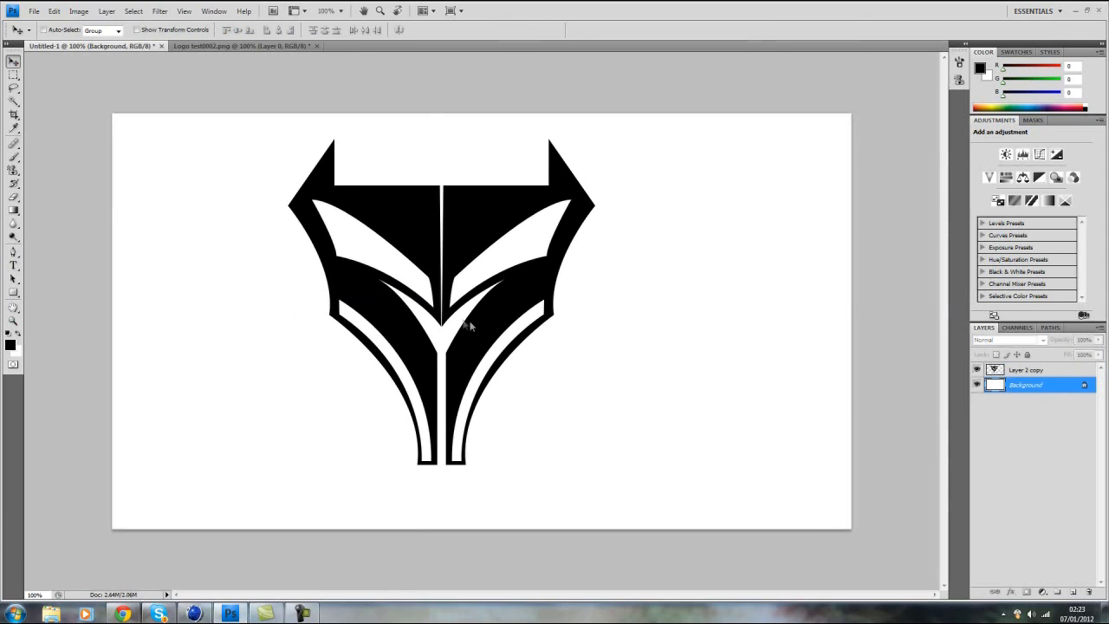
click(1027, 370)
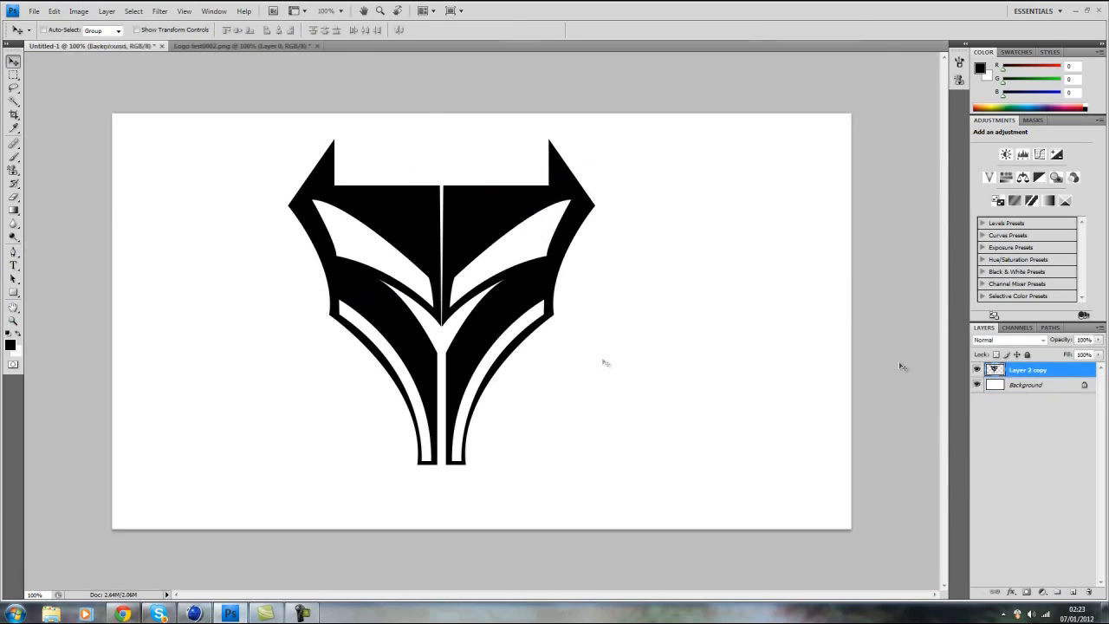
click(33, 10)
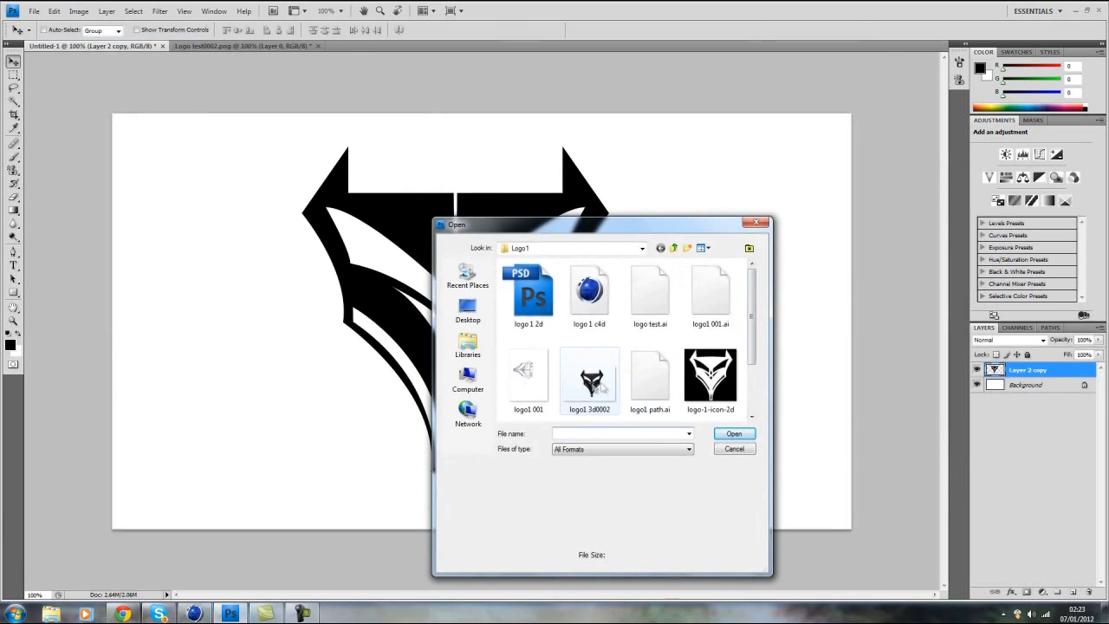
Step: Reload the Logo test0002.png tab from disk to show the new grey 3D render
scroll(down, 3)
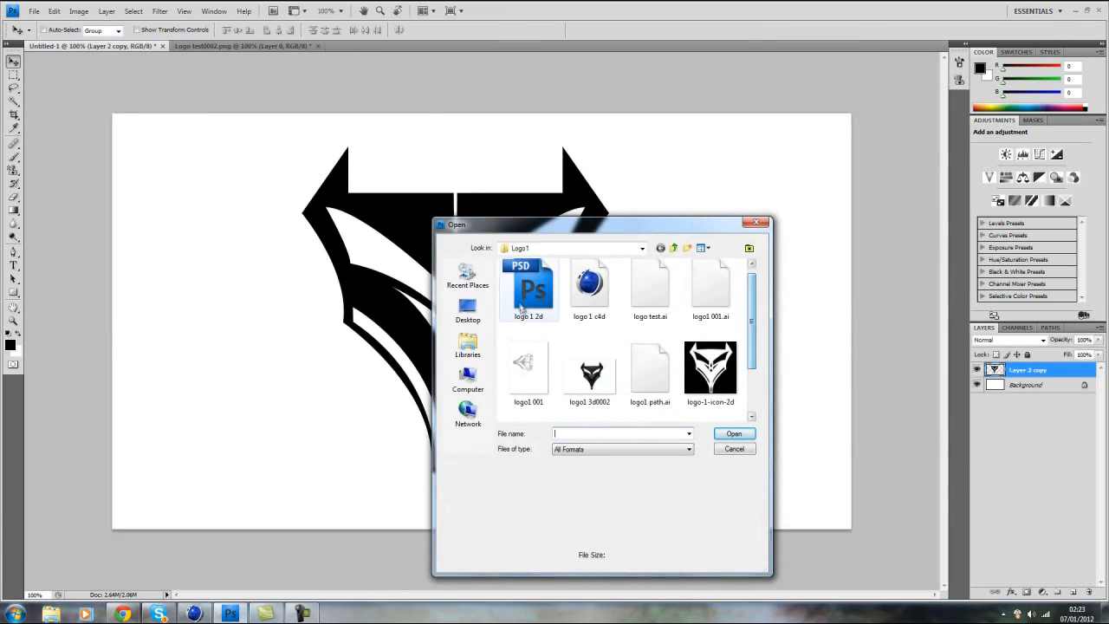
click(468, 309)
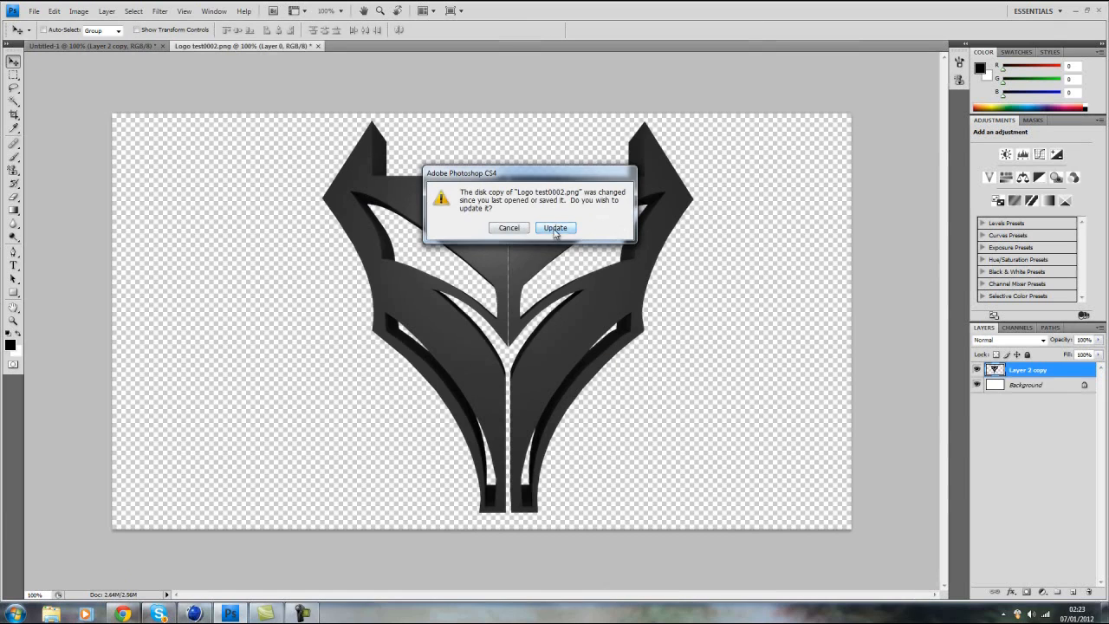
click(555, 227)
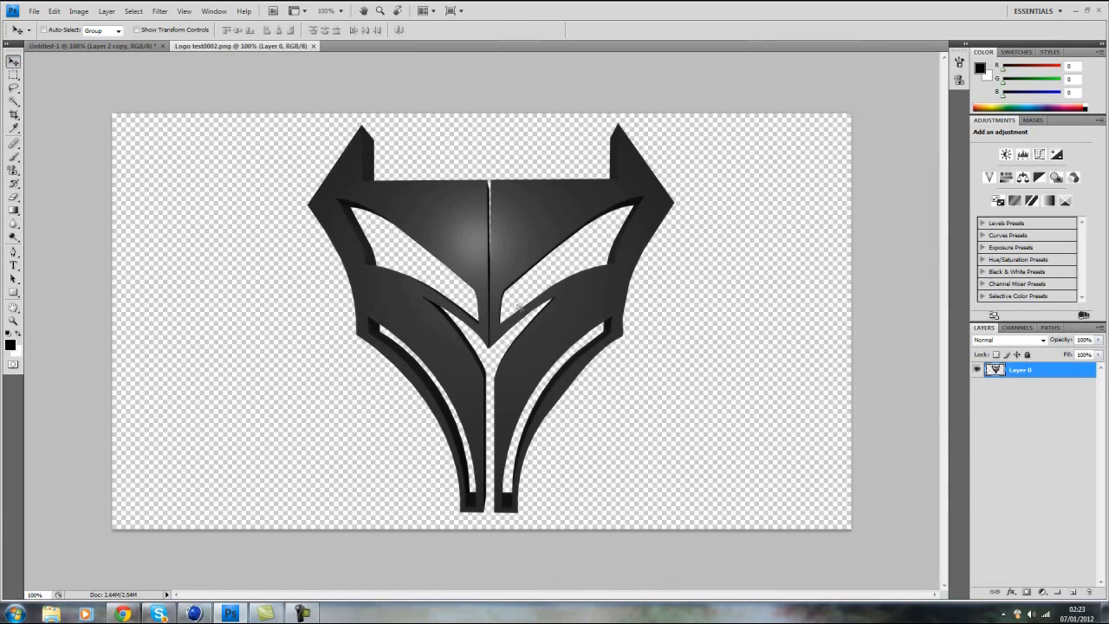